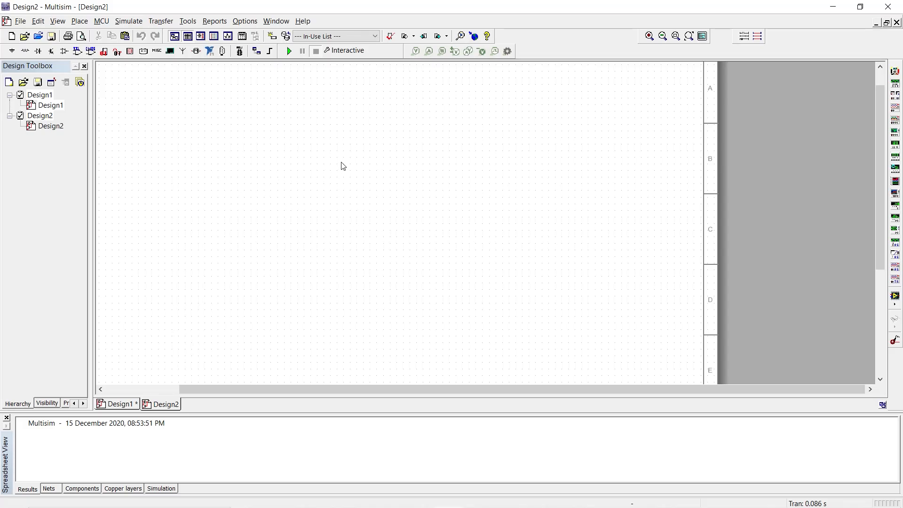
{"action": "mouse_move", "coordinate": [341, 170]}
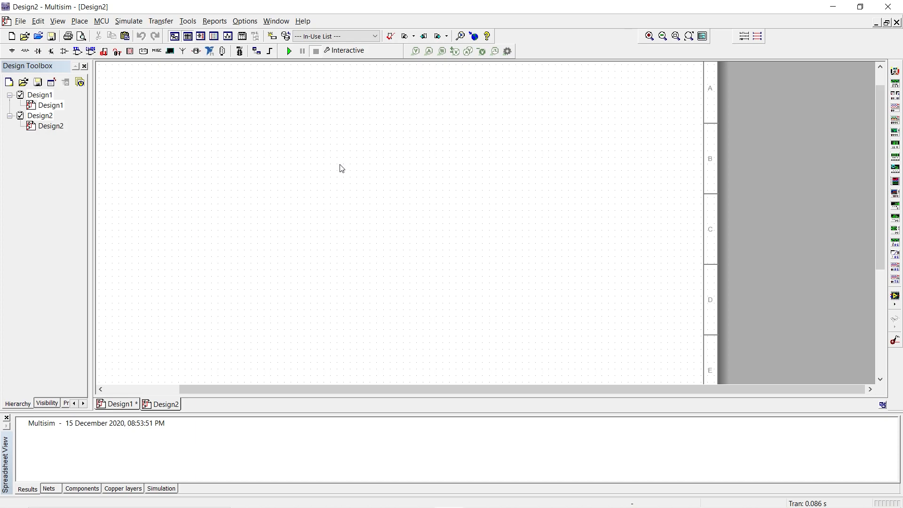
{"action": "mouse_move", "coordinate": [329, 160]}
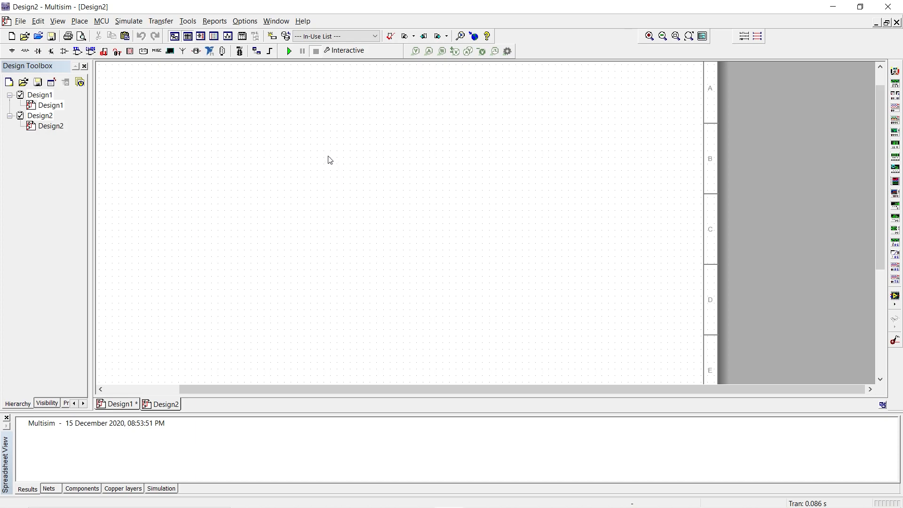
{"action": "mouse_move", "coordinate": [250, 111]}
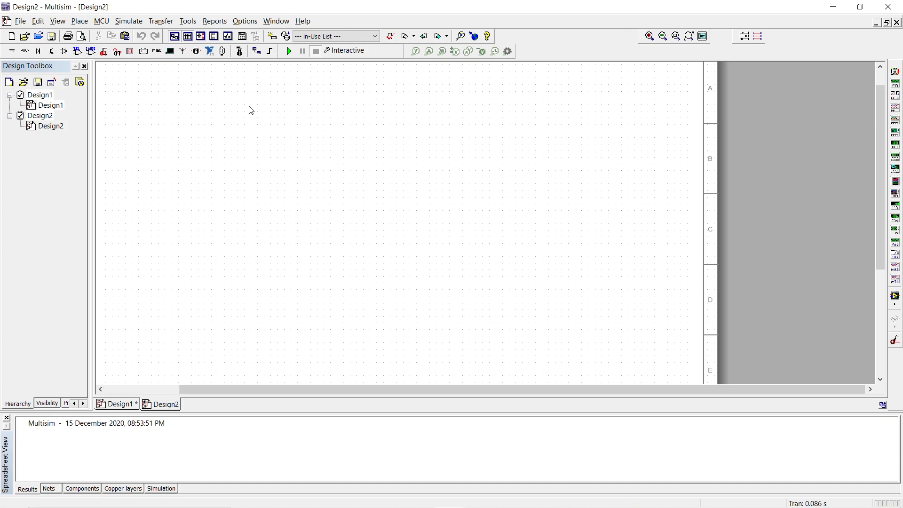
{"action": "mouse_move", "coordinate": [252, 126]}
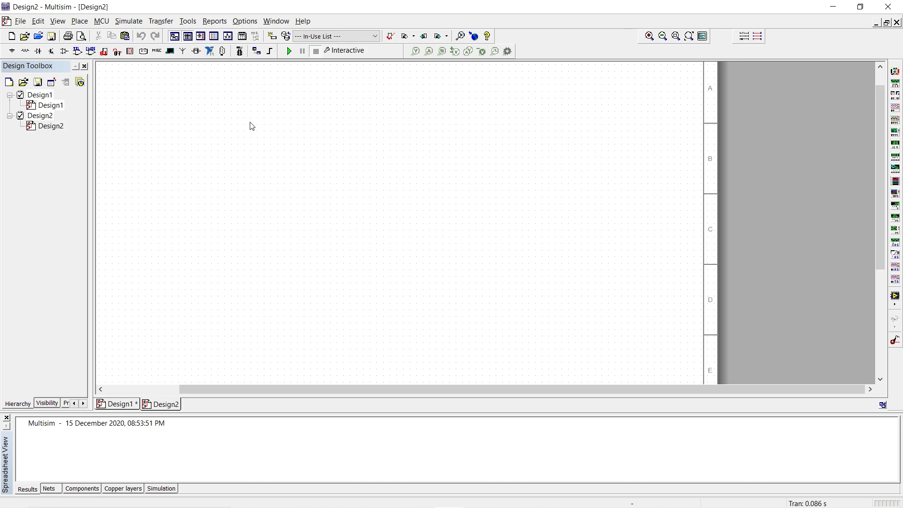
{"action": "mouse_move", "coordinate": [194, 117]}
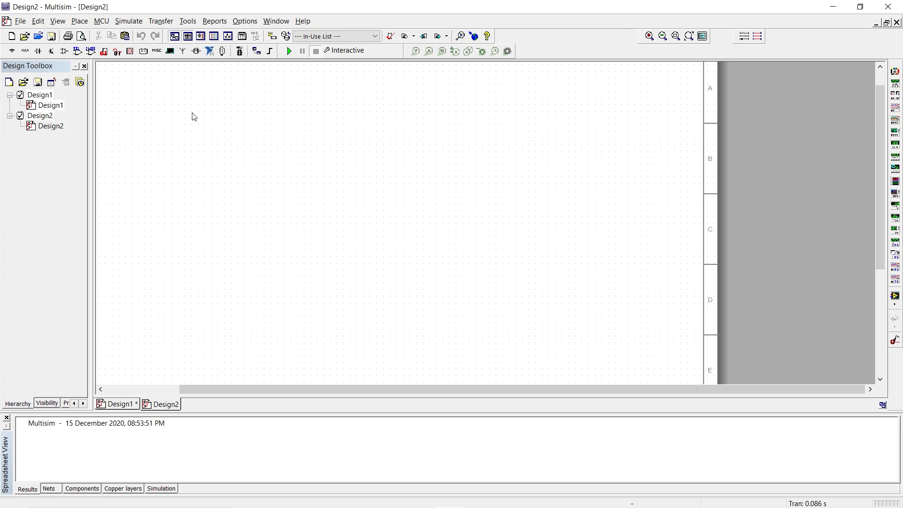
{"action": "mouse_move", "coordinate": [65, 76]}
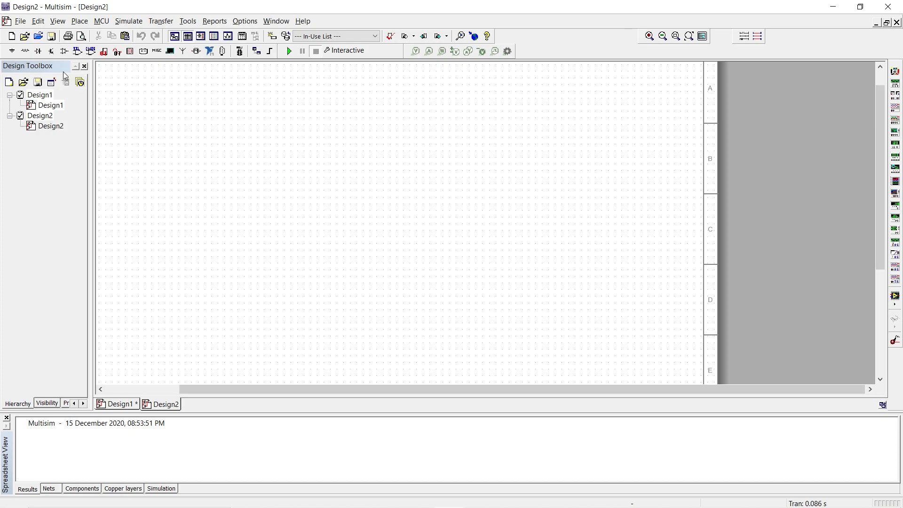
{"action": "mouse_move", "coordinate": [64, 51]}
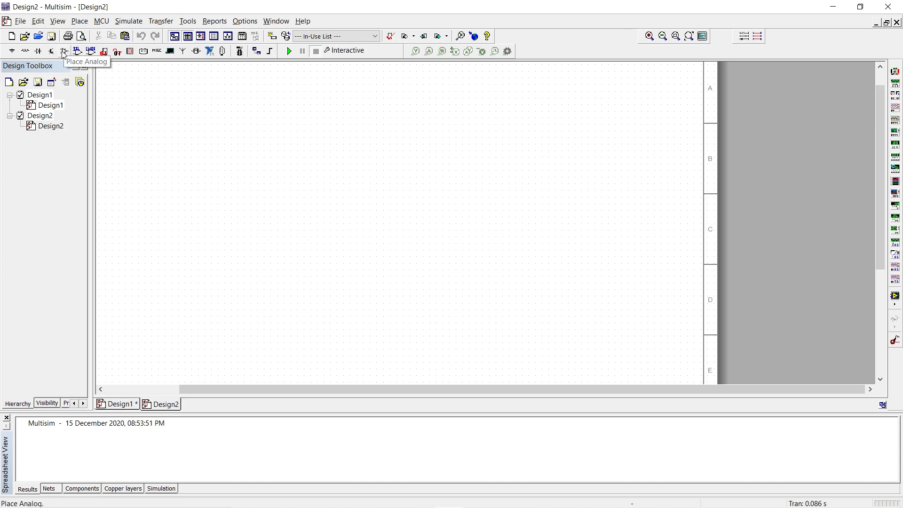
{"action": "mouse_move", "coordinate": [61, 64]}
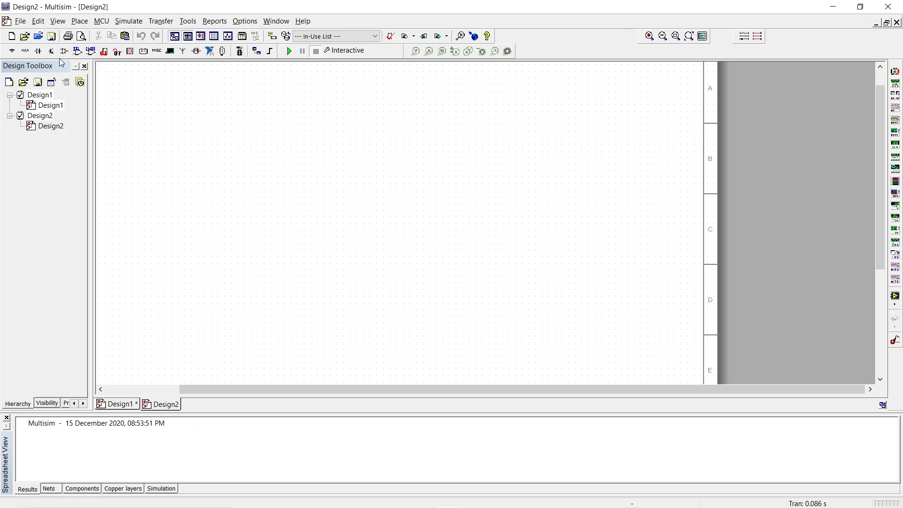
{"action": "mouse_move", "coordinate": [64, 51]}
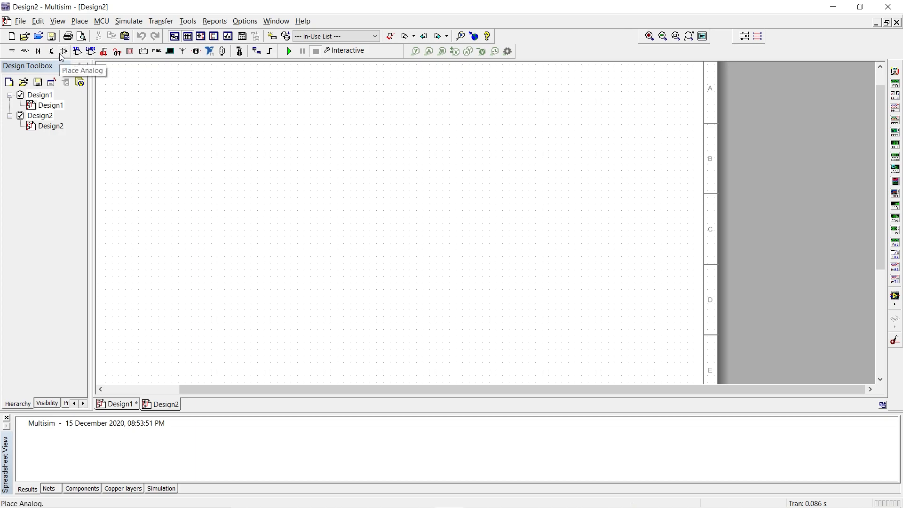
{"action": "mouse_move", "coordinate": [51, 51]}
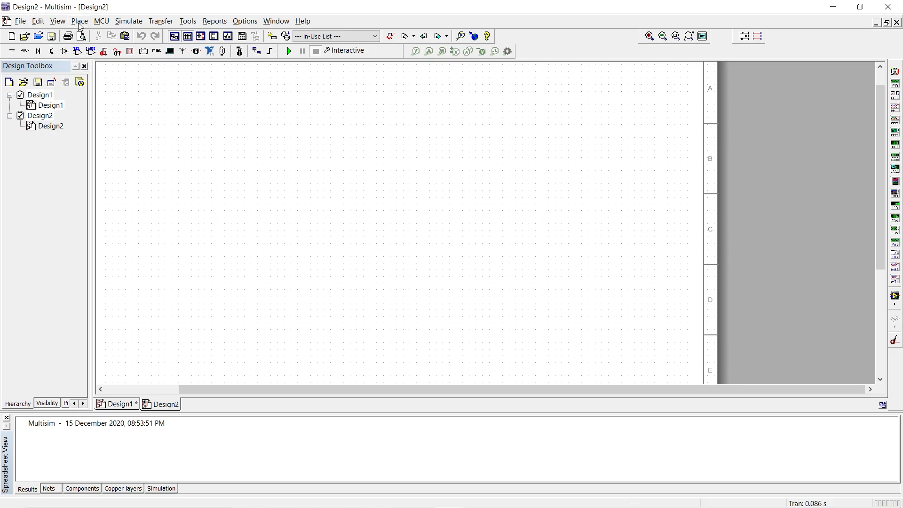
{"action": "mouse_move", "coordinate": [80, 26]}
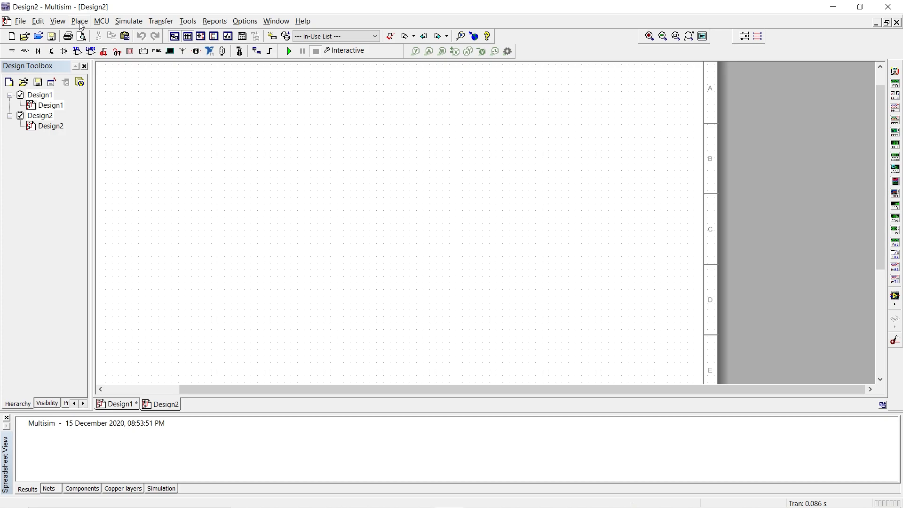
Search all component groups for the 741 and place op-amp U1 on the schematic
{"action": "left_click", "coordinate": [80, 20]}
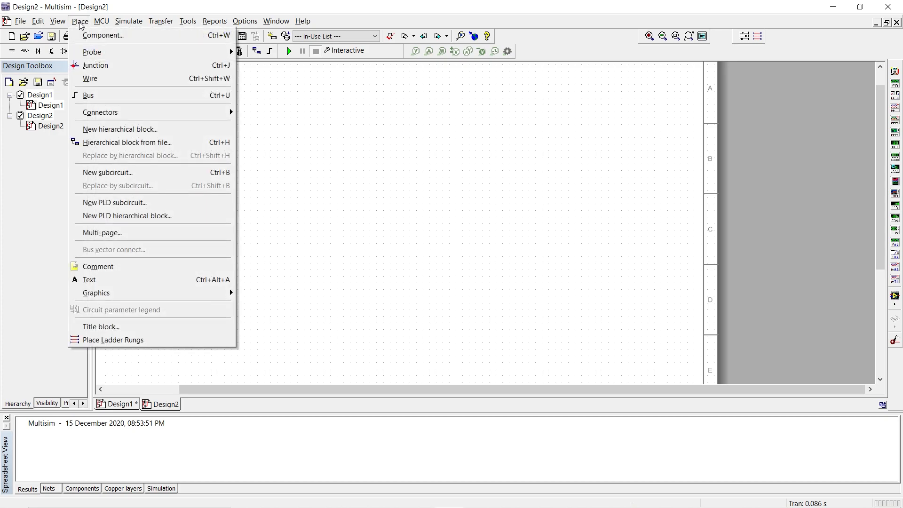
{"action": "left_click", "coordinate": [103, 35]}
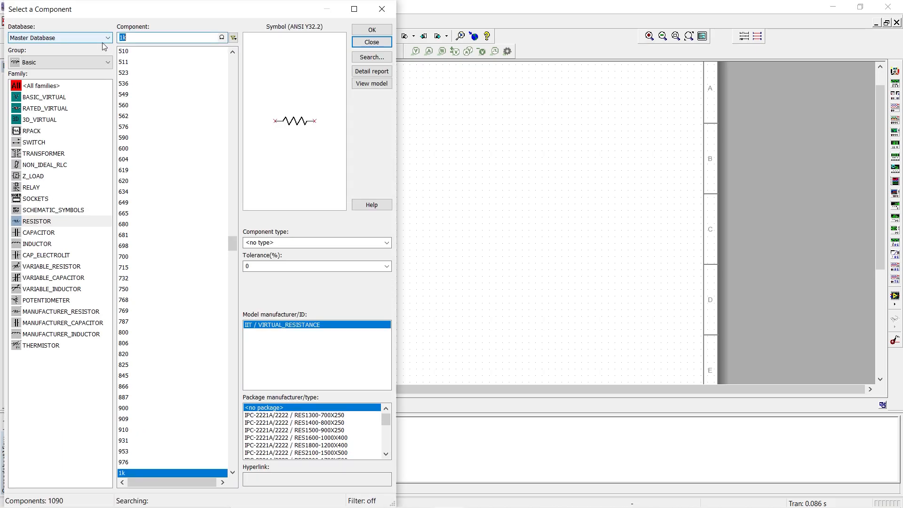
{"action": "type", "text": "7"}
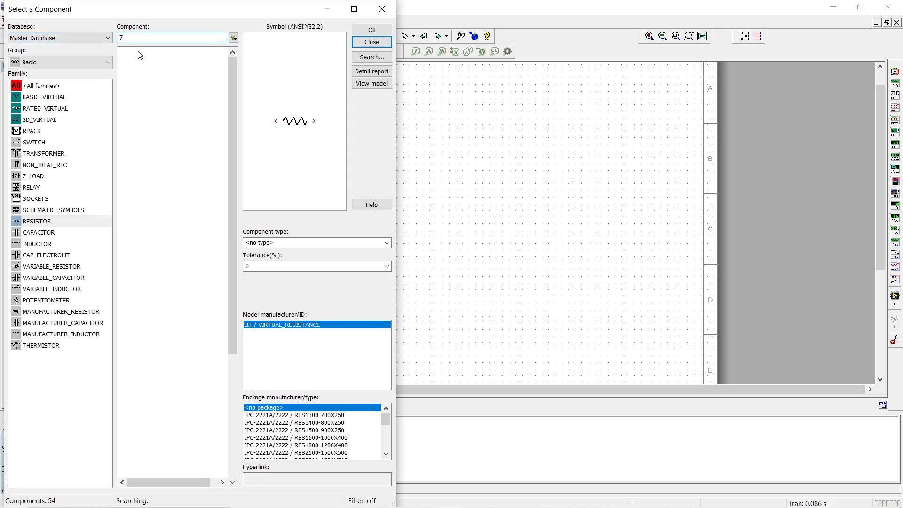
{"action": "type", "text": "41"}
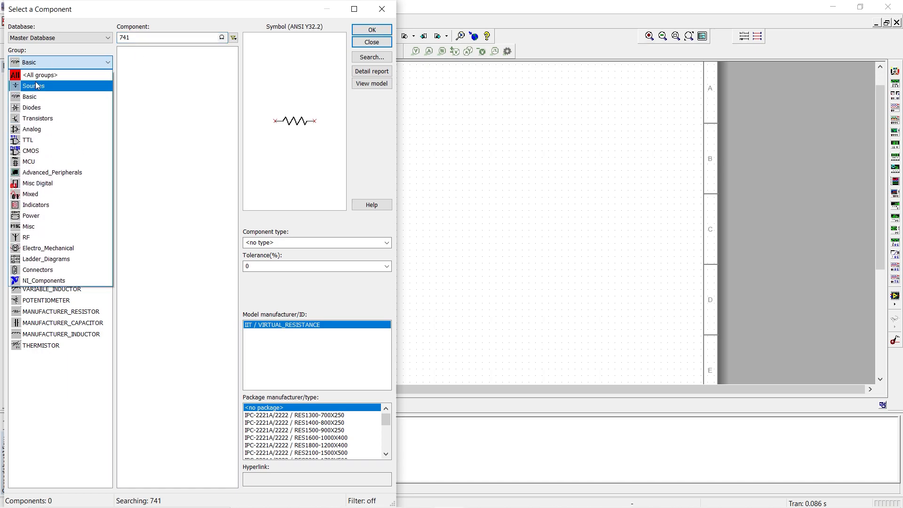
{"action": "left_click", "coordinate": [40, 74]}
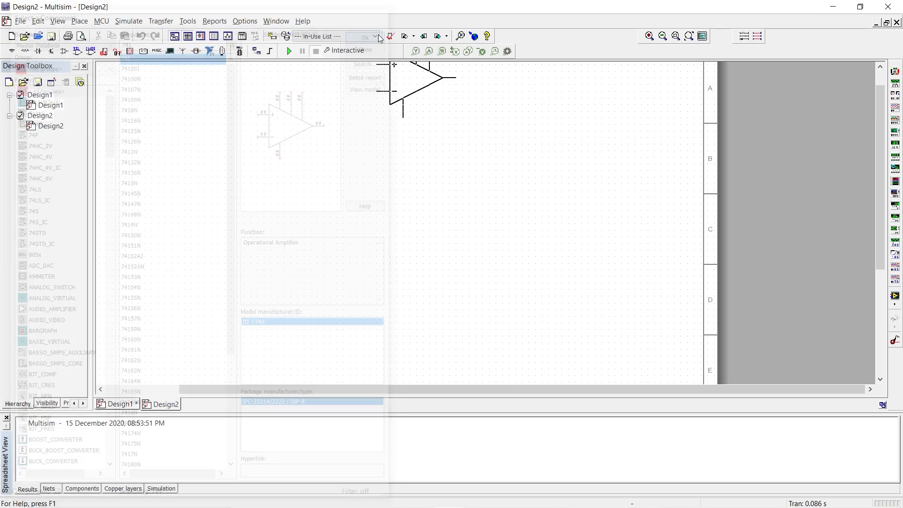
{"action": "left_click", "coordinate": [364, 37]}
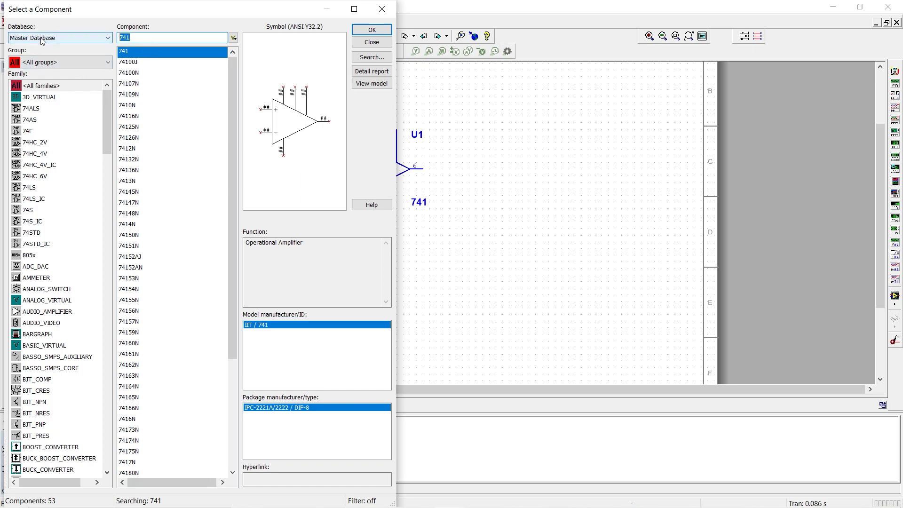
Place DC power source V1 below the op-amp, then search the parts for ground
{"action": "type", "text": "dc power"}
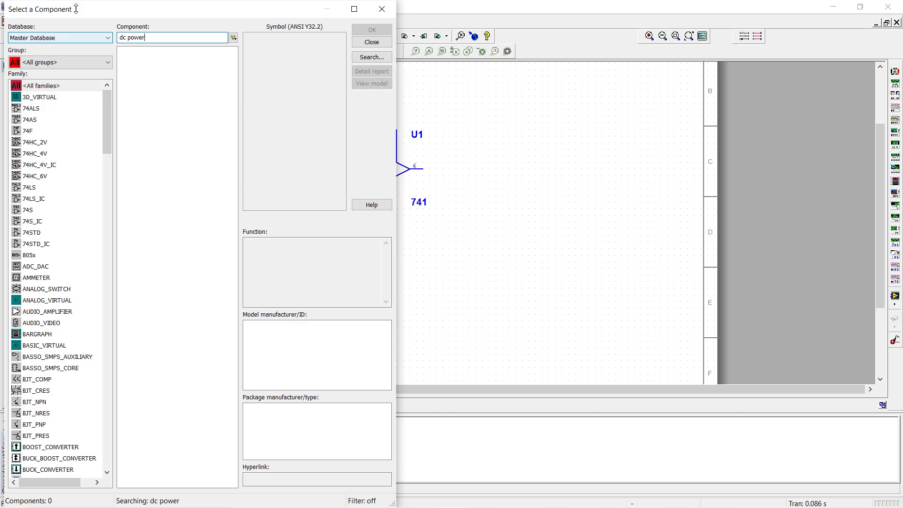
{"action": "left_click", "coordinate": [60, 62]}
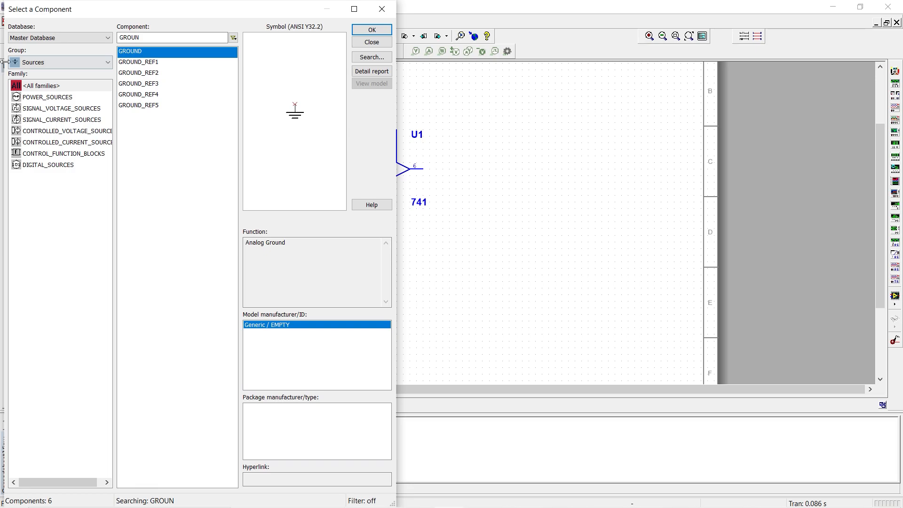
{"action": "left_click", "coordinate": [47, 97]}
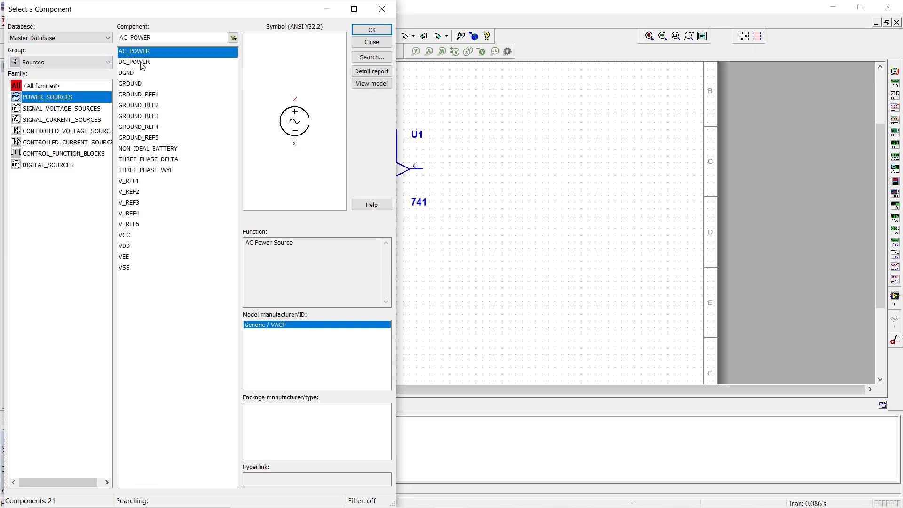
{"action": "left_click", "coordinate": [370, 29]}
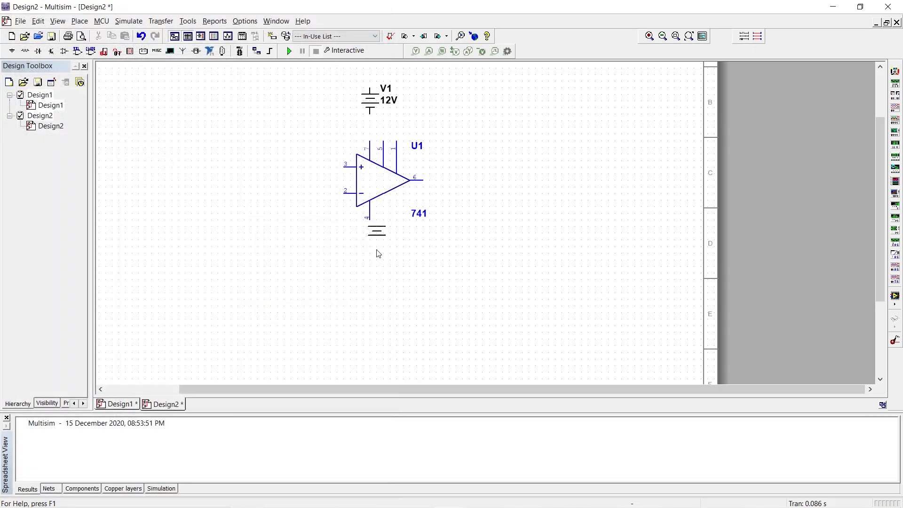
{"action": "left_click_drag", "start_coordinate": [377, 230], "coordinate": [370, 260]}
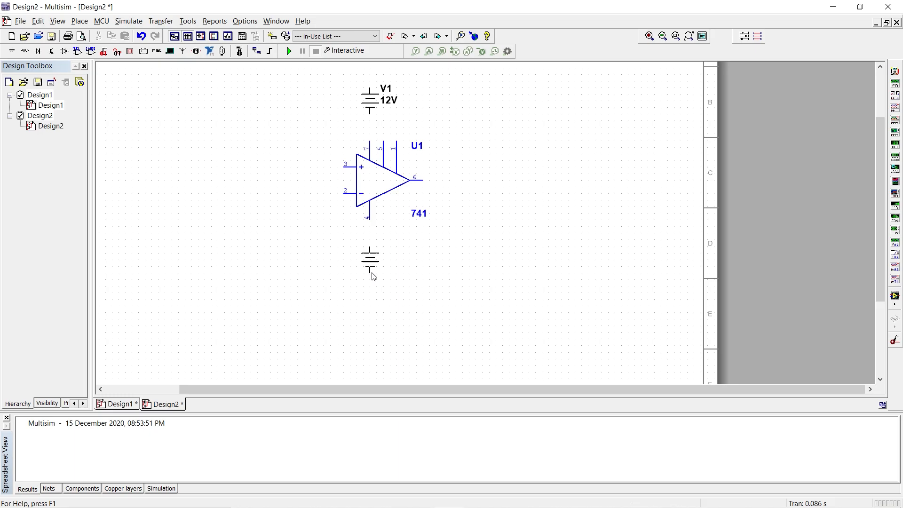
{"action": "double_click", "coordinate": [370, 262]}
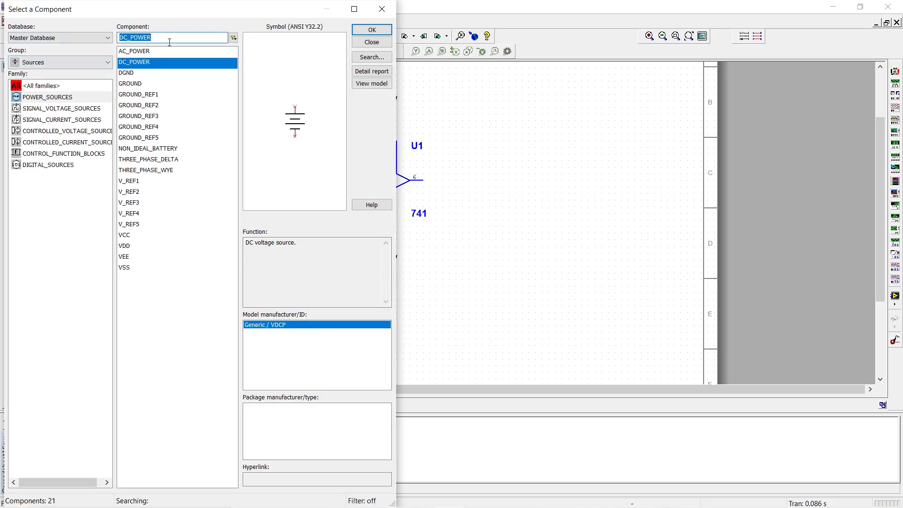
{"action": "type", "text": "ground"}
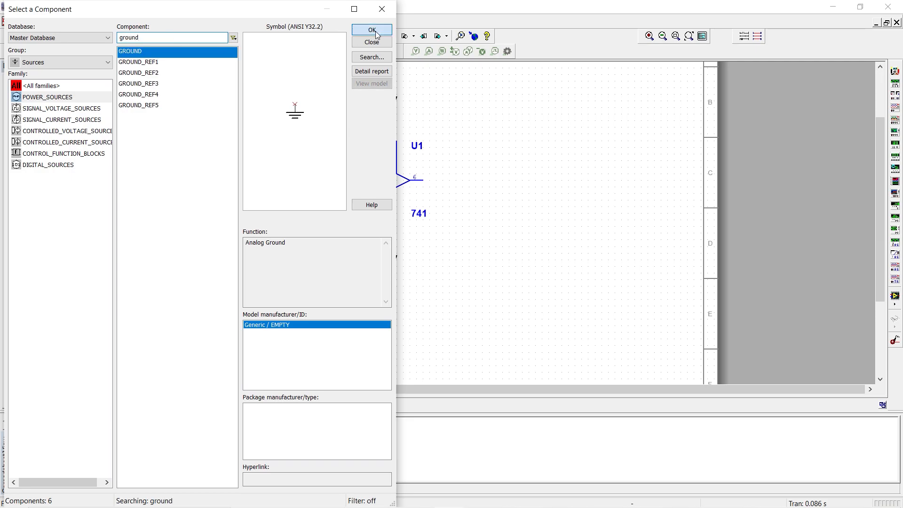
{"action": "mouse_move", "coordinate": [229, 272]}
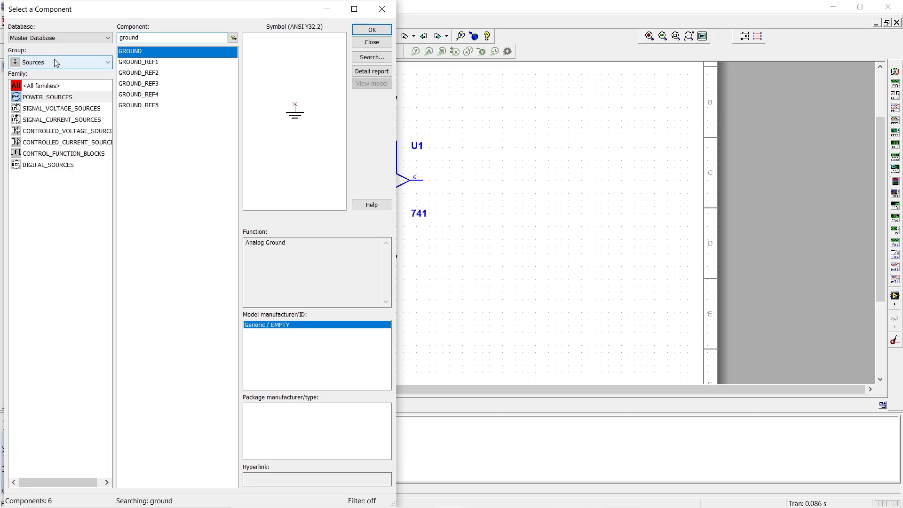
Place the ground symbol and add two 741 Ω resistors, R2 and R3
{"action": "left_click", "coordinate": [57, 62]}
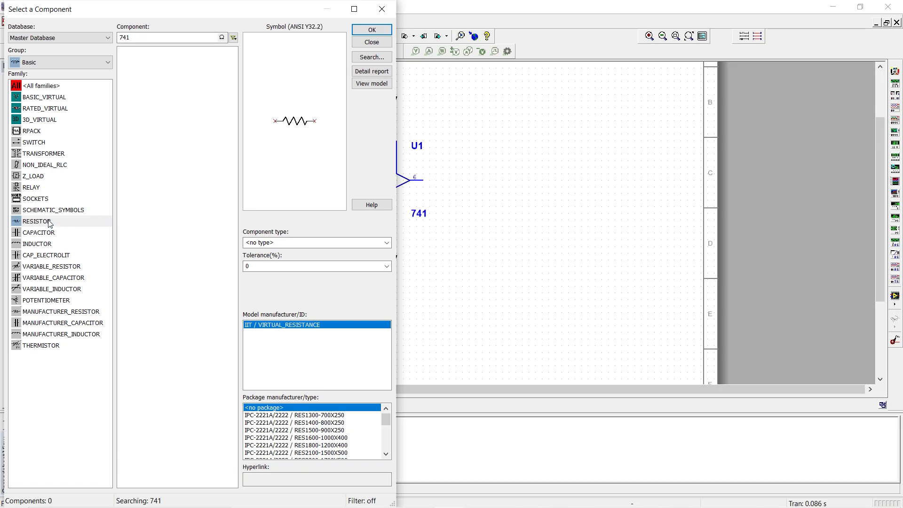
{"action": "left_click", "coordinate": [371, 30]}
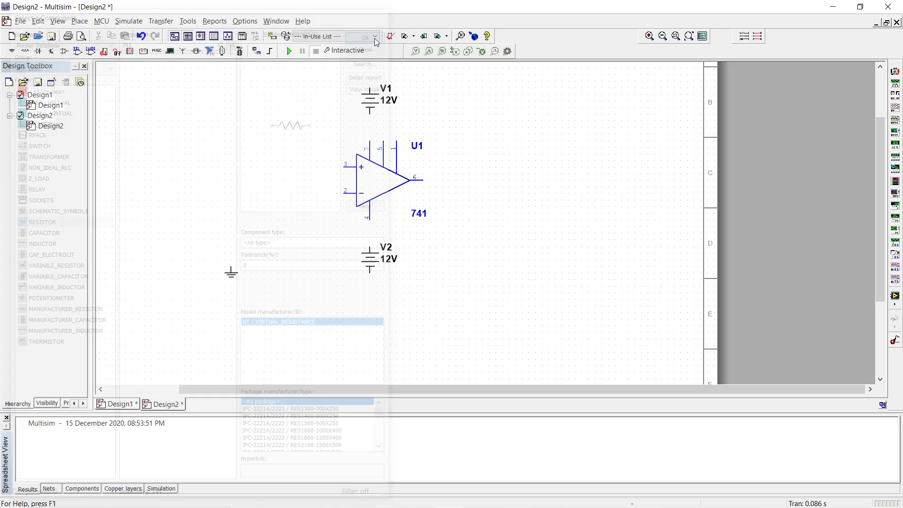
{"action": "left_click", "coordinate": [364, 37]}
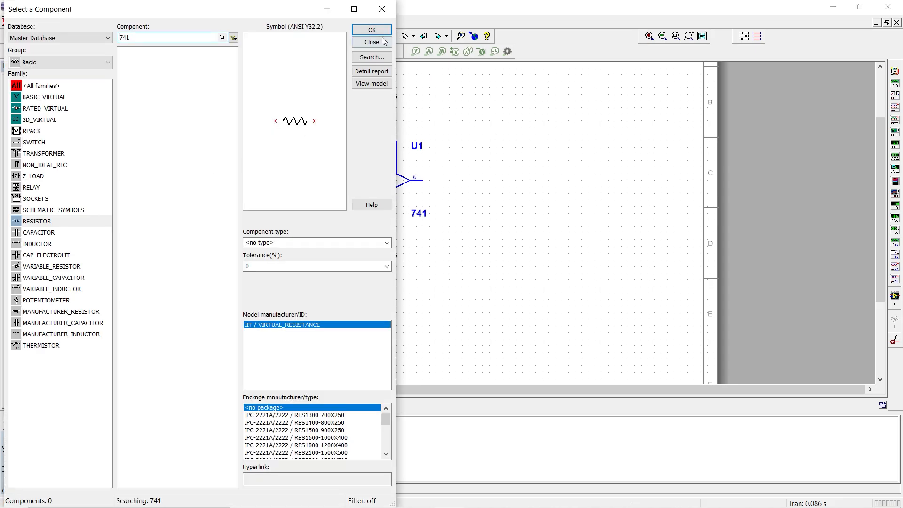
{"action": "left_click", "coordinate": [371, 29]}
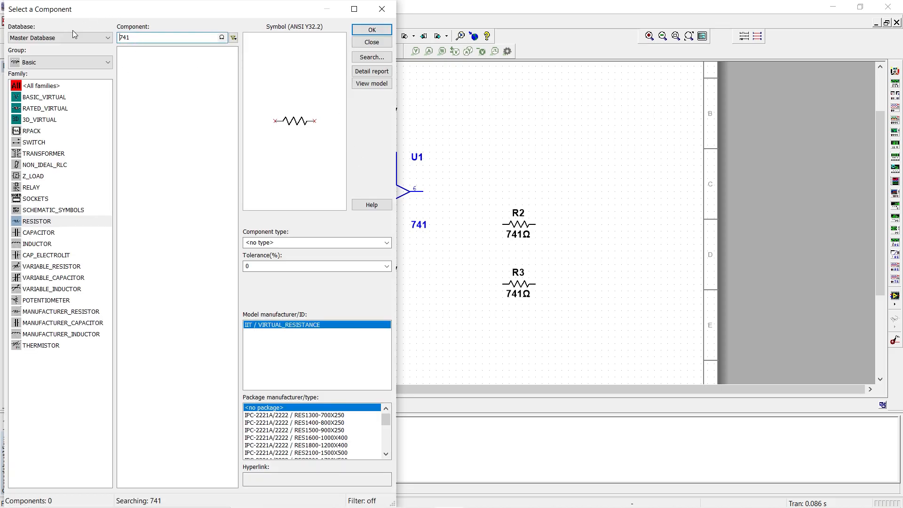
Choose the 1 µF capacitor C1 from Basic > CAPACITOR and place it
{"action": "left_click", "coordinate": [38, 232]}
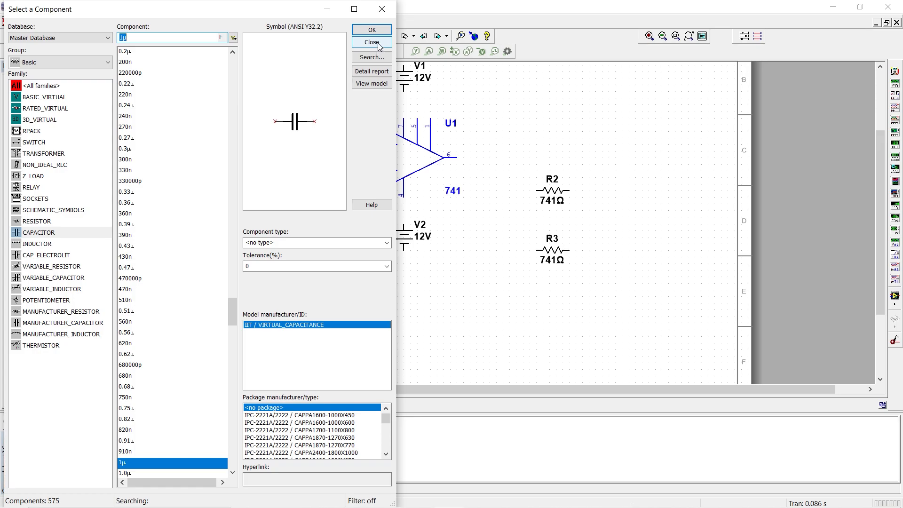
{"action": "left_click", "coordinate": [372, 29]}
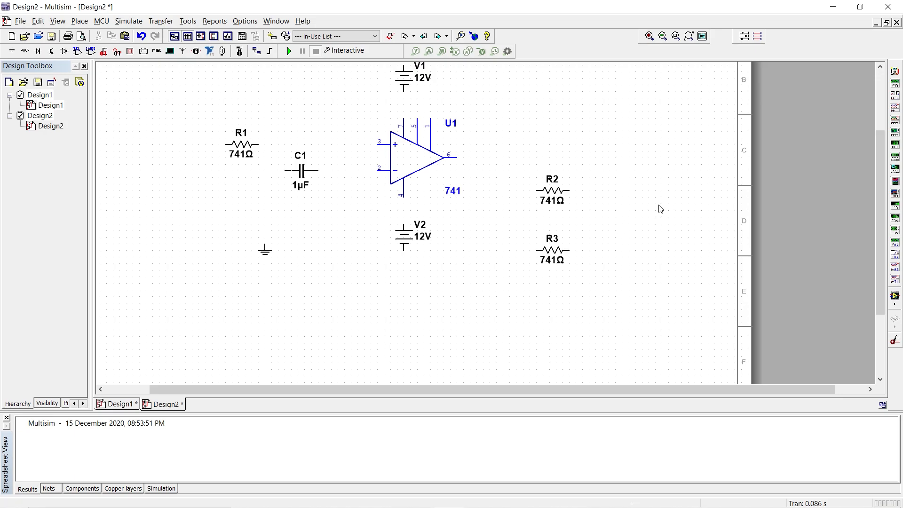
{"action": "mouse_move", "coordinate": [398, 173]}
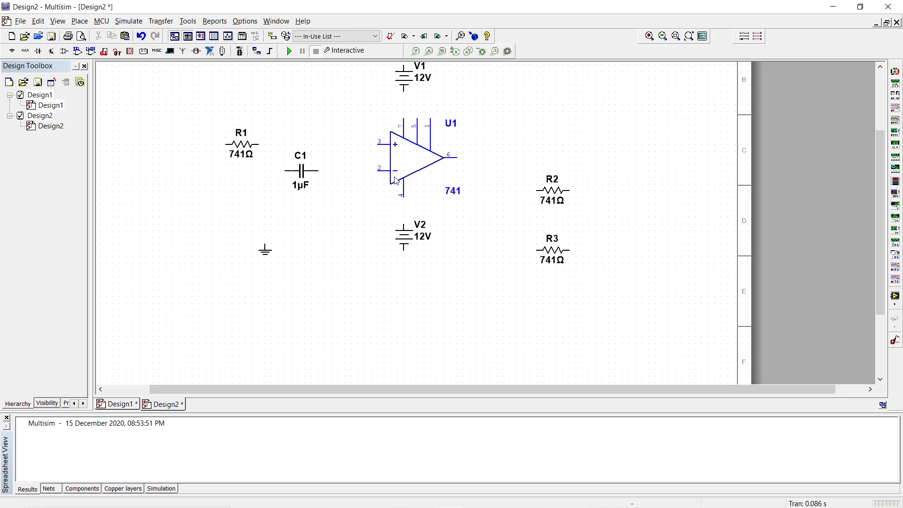
{"action": "mouse_move", "coordinate": [398, 170]}
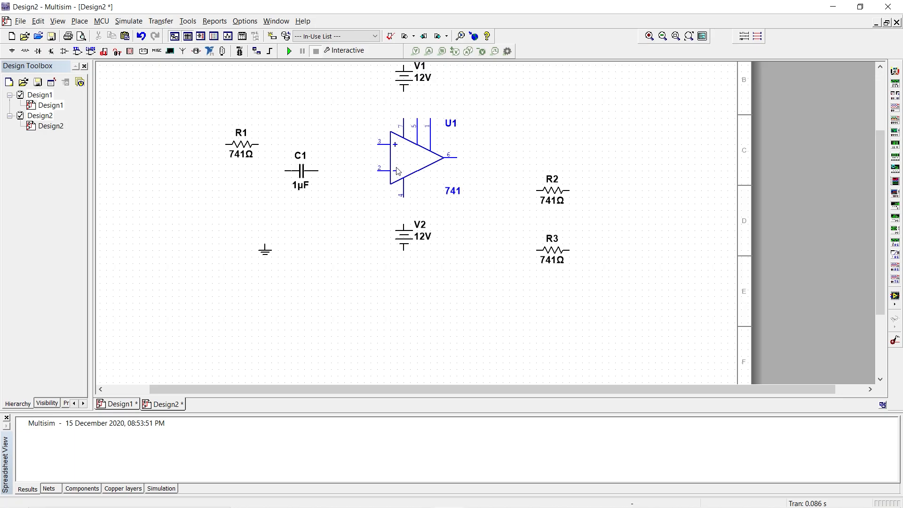
{"action": "mouse_move", "coordinate": [399, 157]}
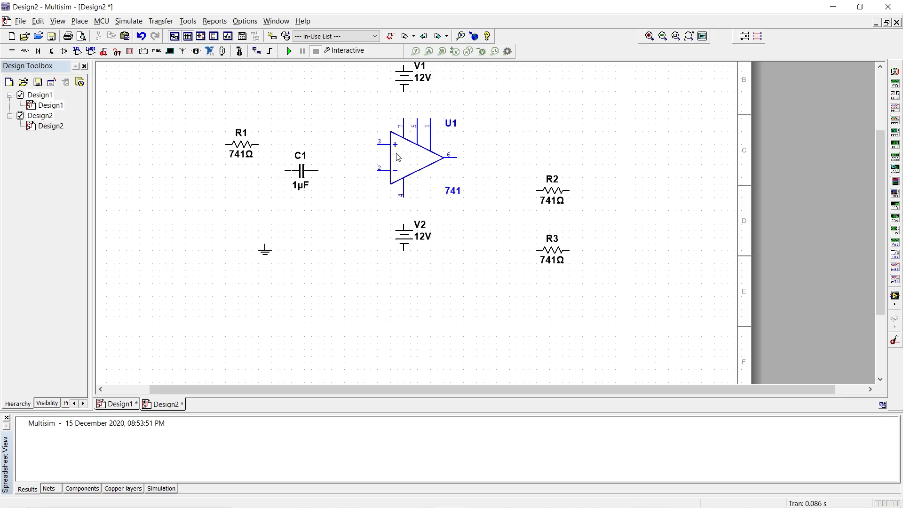
Flip op-amp U1 vertically from its right-click menu
{"action": "right_click", "coordinate": [398, 157]}
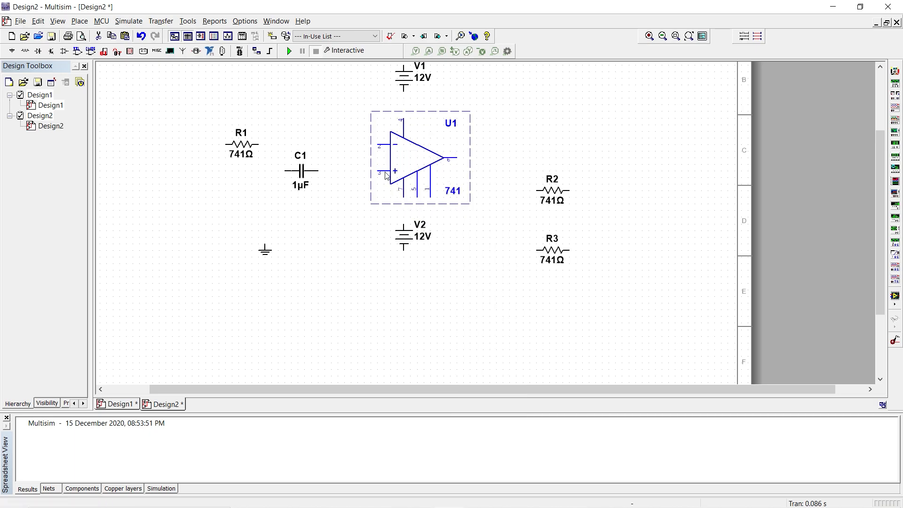
{"action": "mouse_move", "coordinate": [392, 144]}
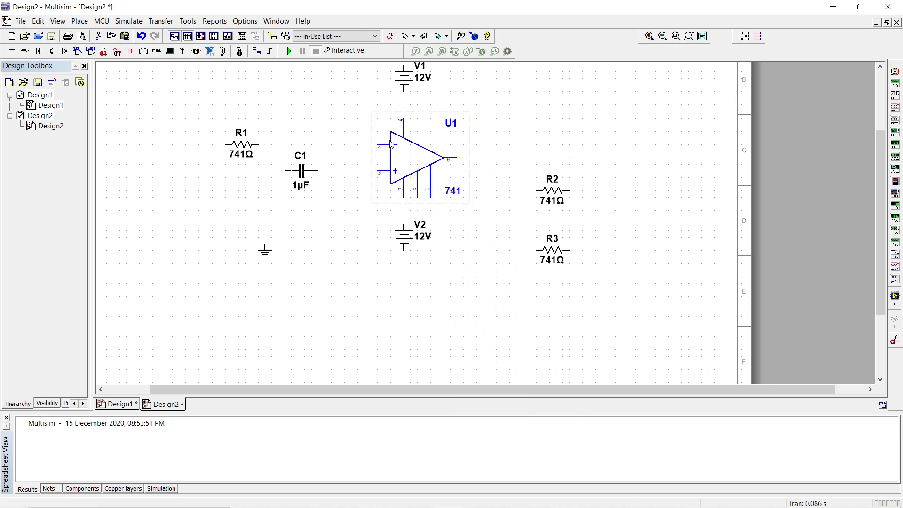
{"action": "left_click", "coordinate": [426, 139]}
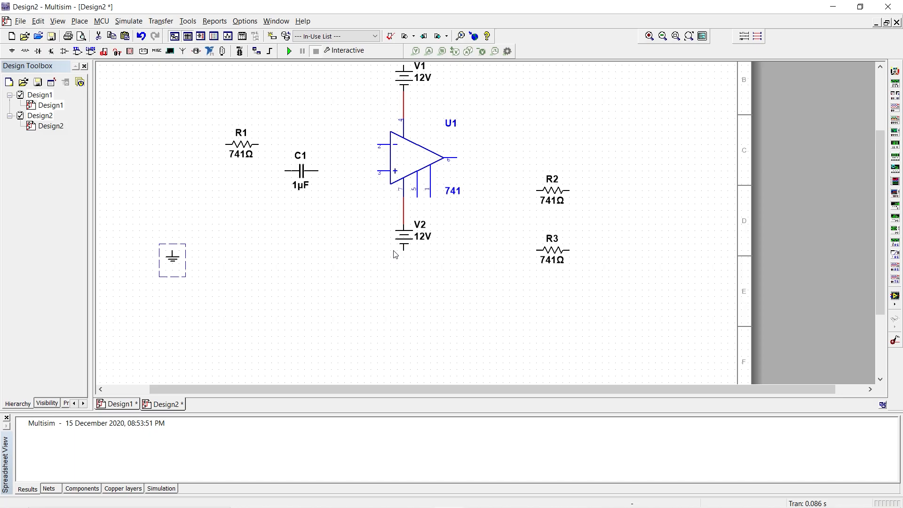
{"action": "mouse_move", "coordinate": [173, 259]}
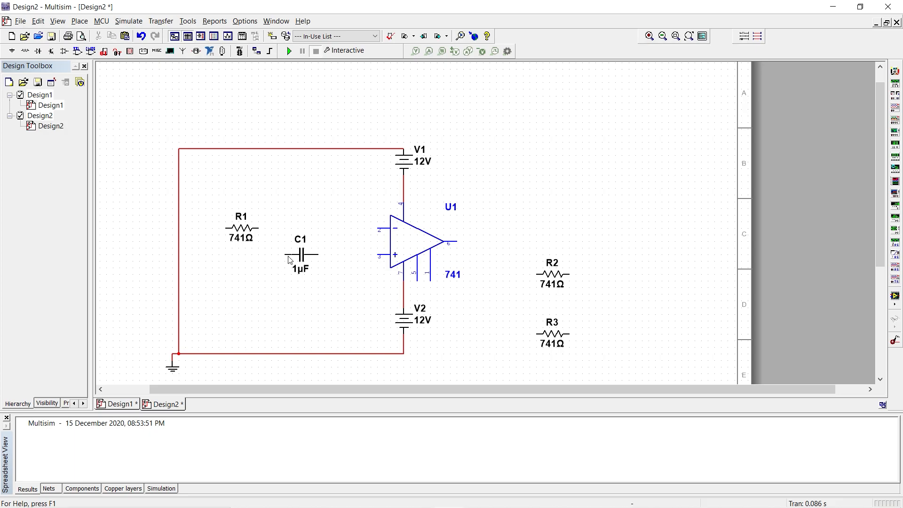
{"action": "mouse_move", "coordinate": [352, 272]}
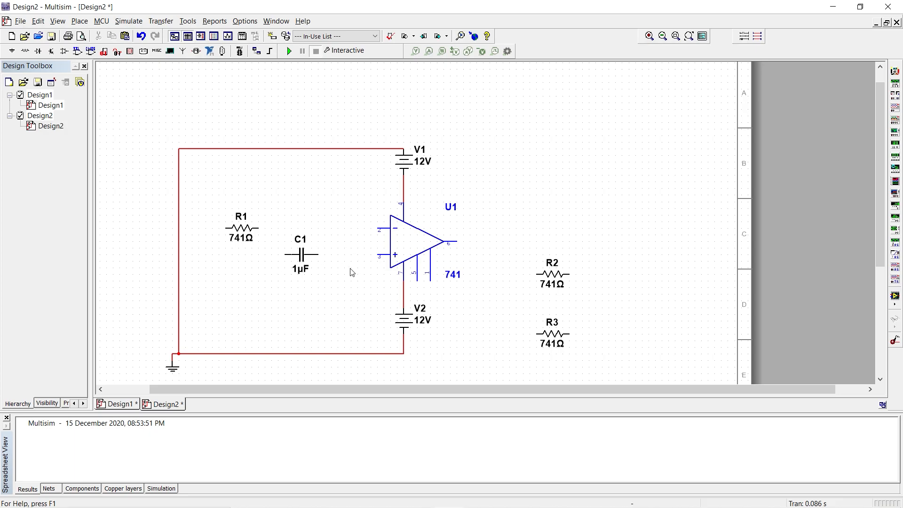
{"action": "mouse_move", "coordinate": [255, 240]}
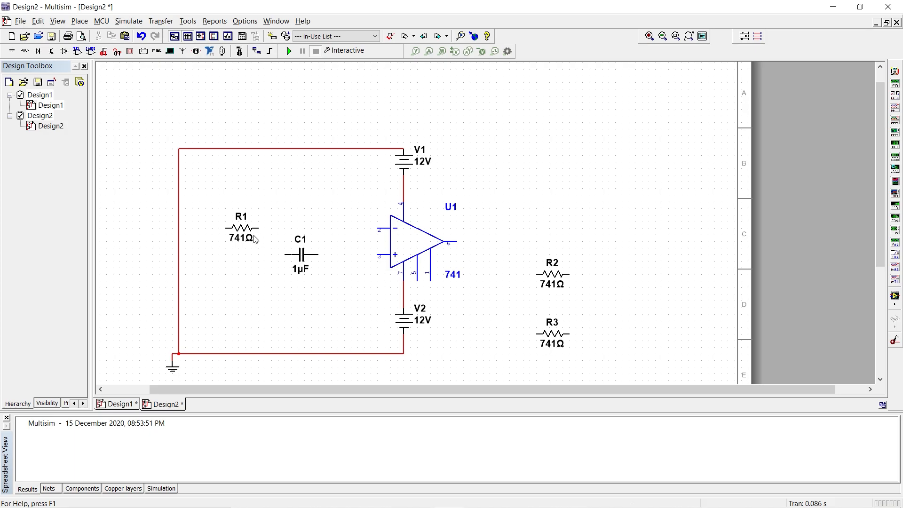
{"action": "mouse_move", "coordinate": [254, 239]}
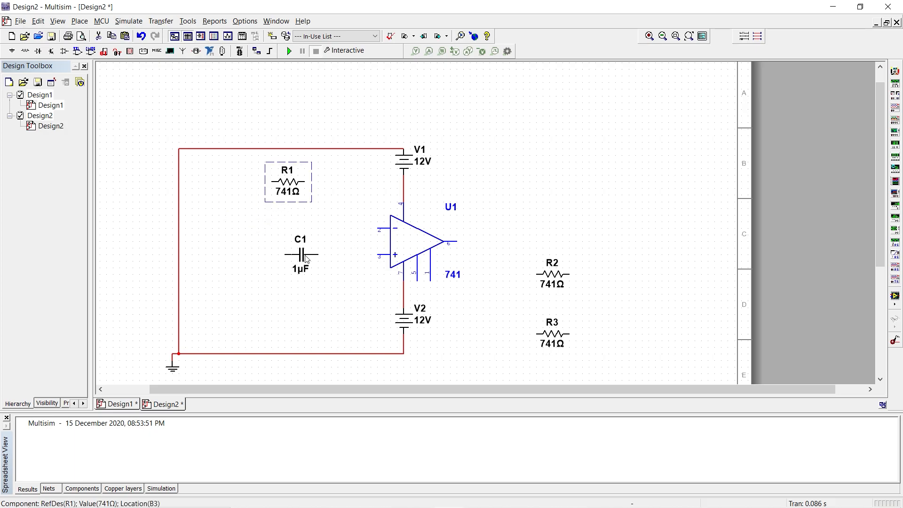
Move R1 up above the capacitor and shift C1 left toward the ground line
{"action": "left_click_drag", "start_coordinate": [300, 253], "coordinate": [268, 228]}
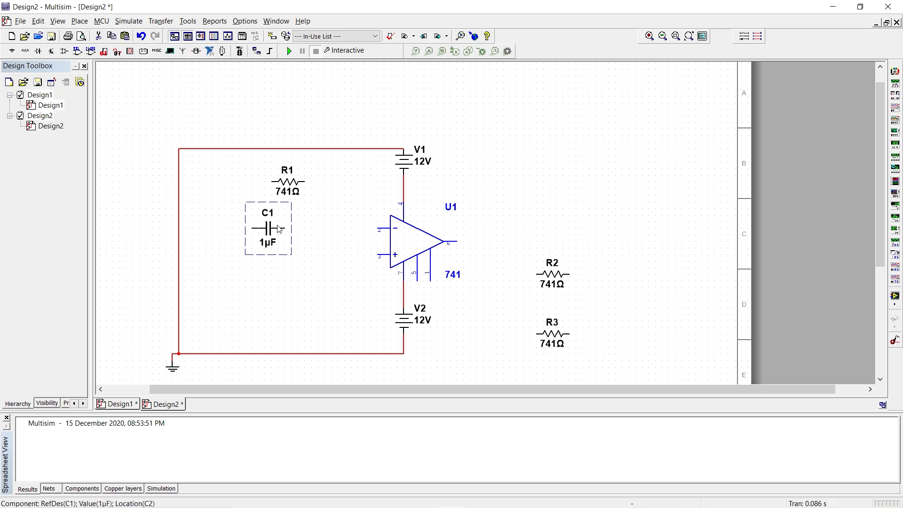
{"action": "mouse_move", "coordinate": [295, 248]}
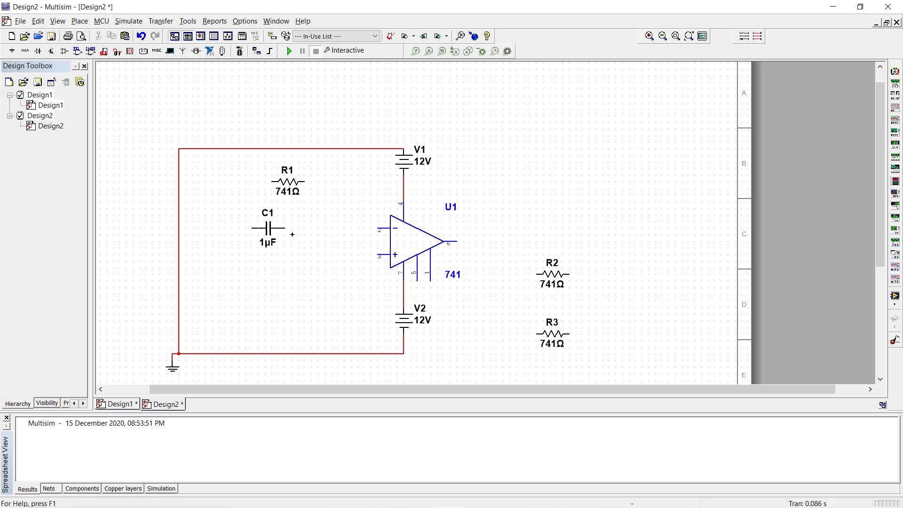
{"action": "left_click_drag", "start_coordinate": [293, 234], "coordinate": [377, 228]}
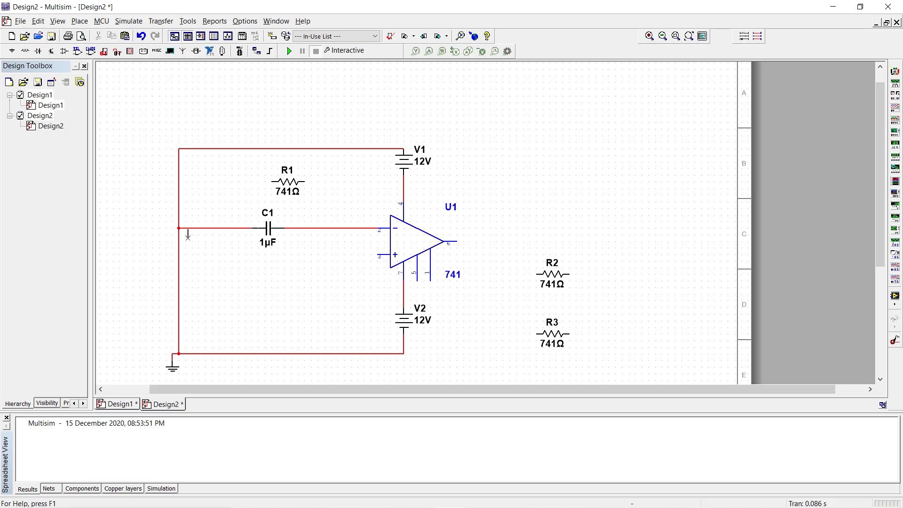
{"action": "mouse_move", "coordinate": [274, 246]}
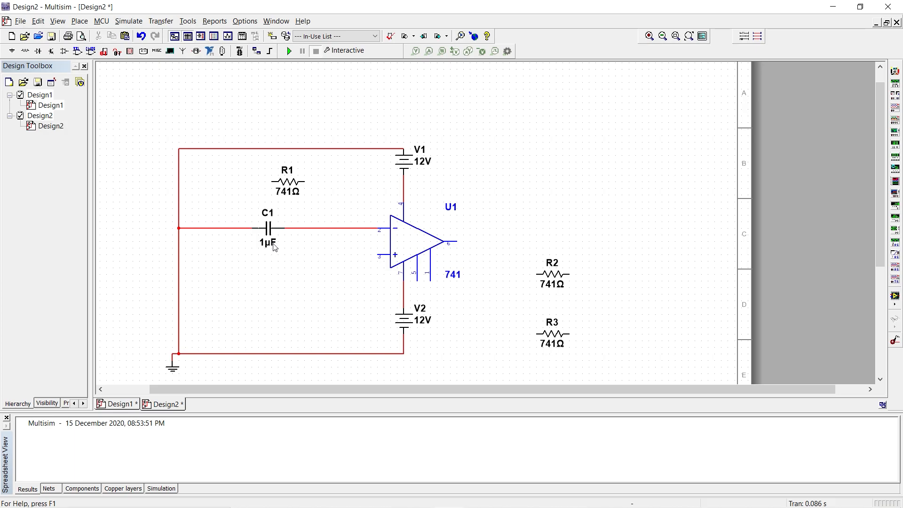
Change capacitor C1's capacitance to 0.01 µF
{"action": "double_click", "coordinate": [267, 228]}
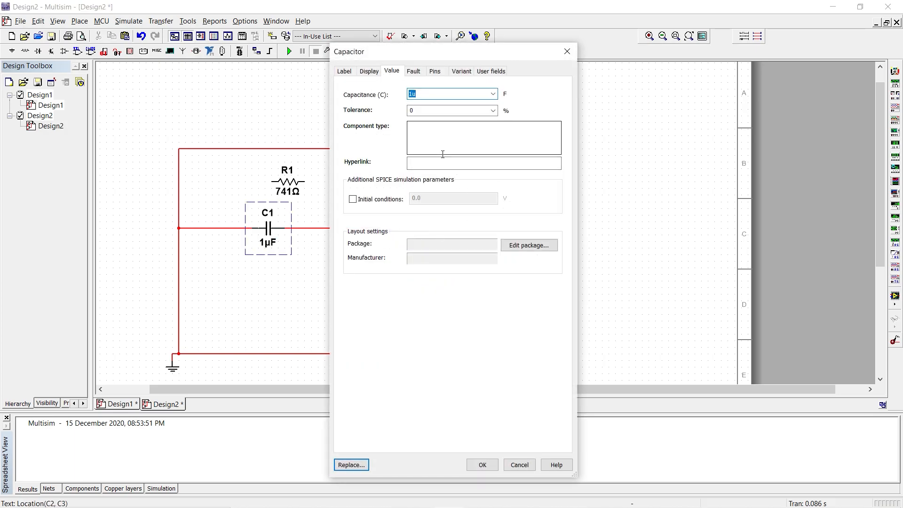
{"action": "type", "text": "0.01"}
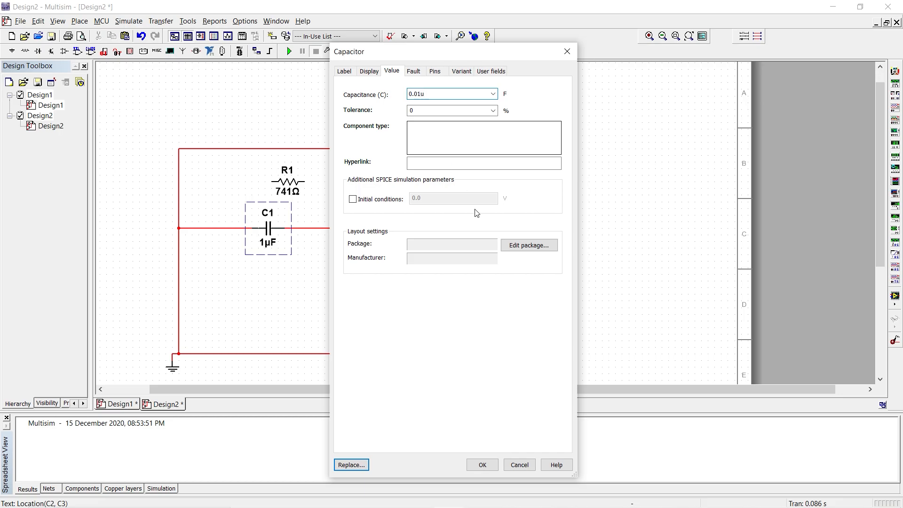
{"action": "left_click", "coordinate": [482, 465]}
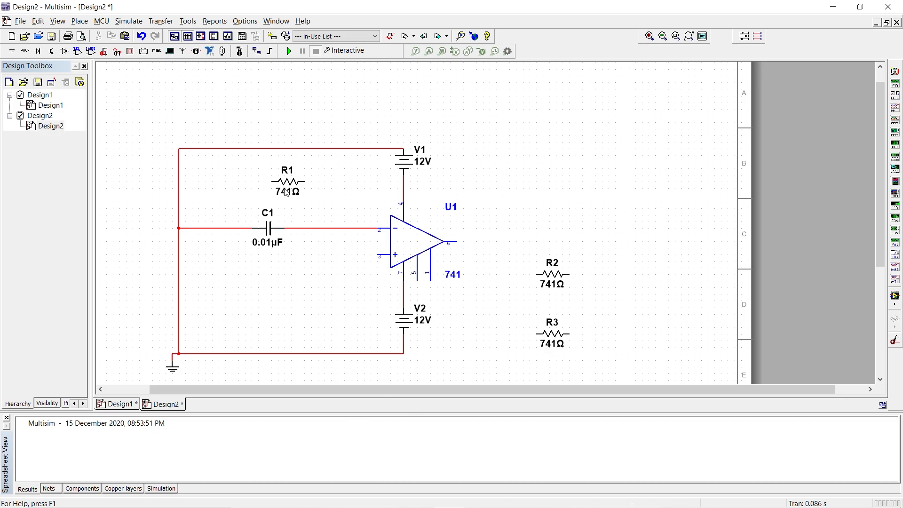
{"action": "mouse_move", "coordinate": [286, 193]}
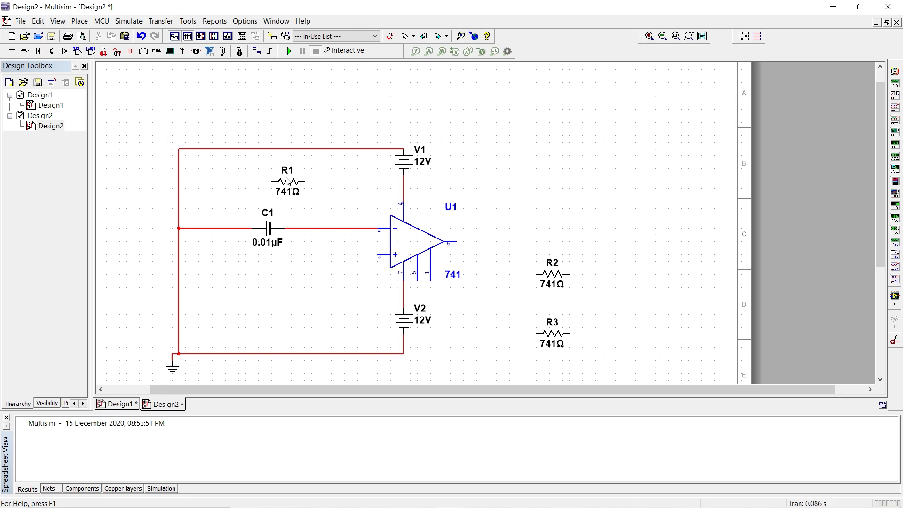
{"action": "mouse_move", "coordinate": [369, 232]}
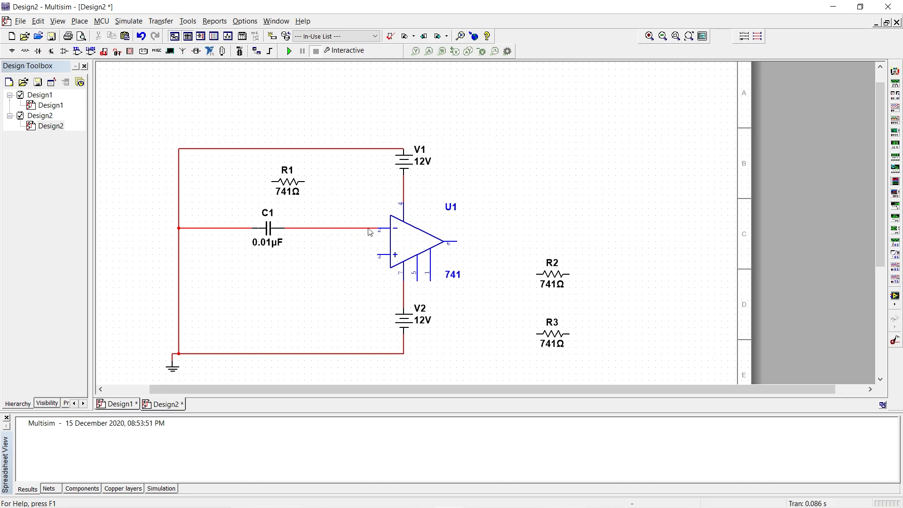
{"action": "mouse_move", "coordinate": [290, 183]}
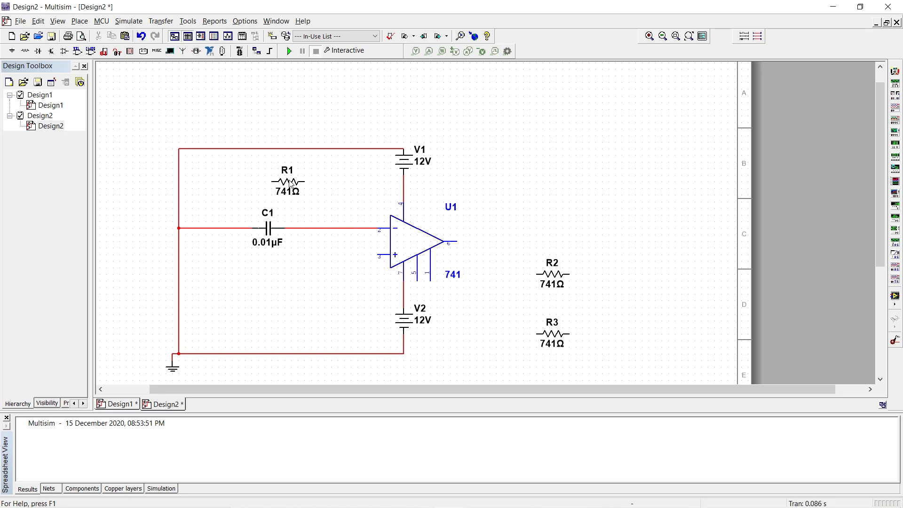
Set resistor R1's resistance to 50k in its properties
{"action": "double_click", "coordinate": [288, 182]}
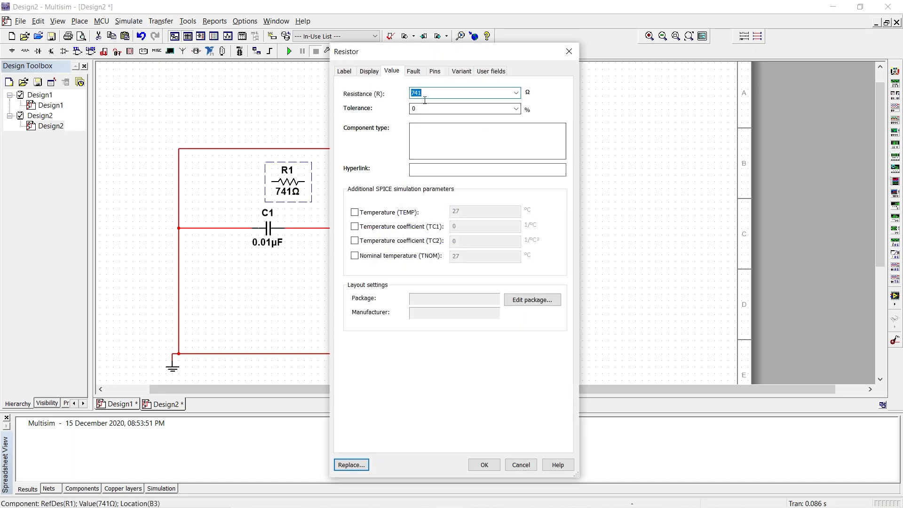
{"action": "type", "text": "5"}
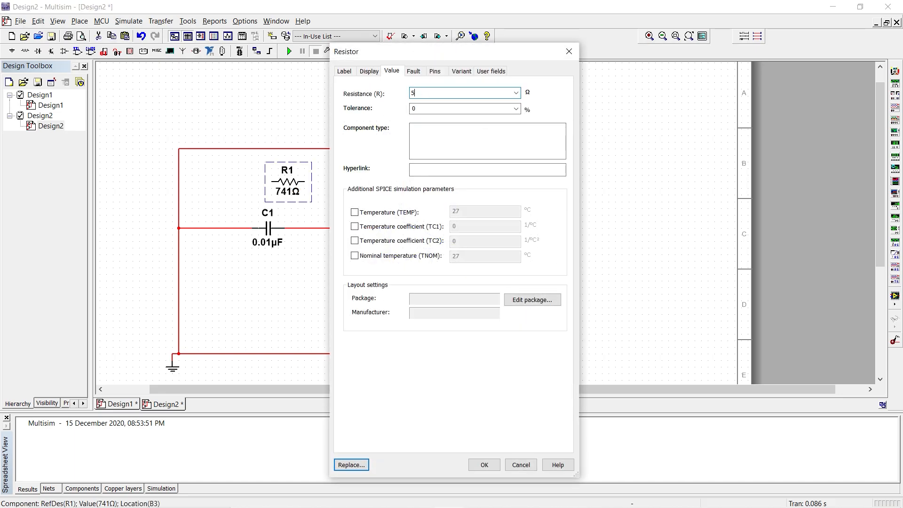
{"action": "type", "text": "0k"}
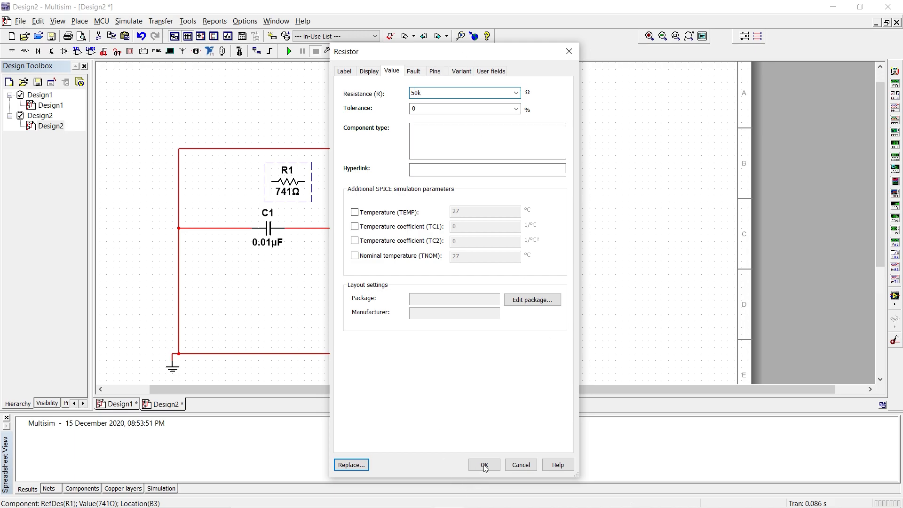
{"action": "left_click", "coordinate": [483, 465]}
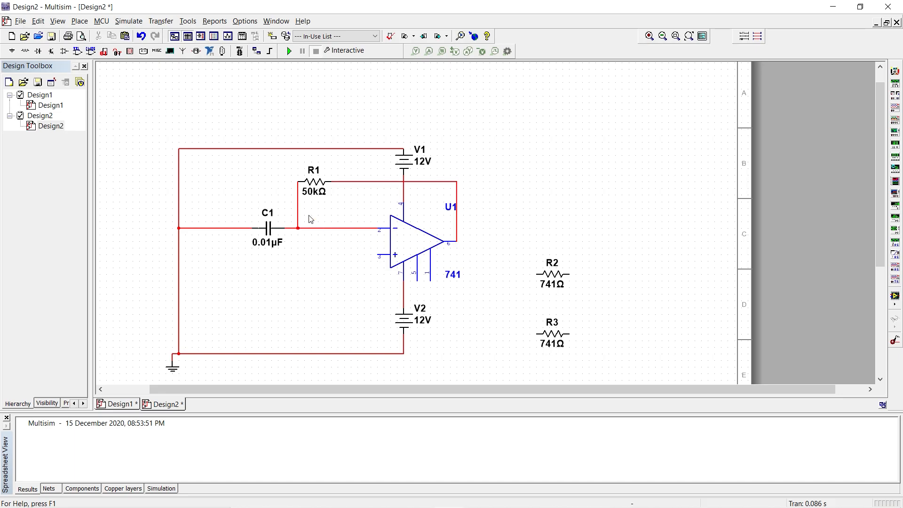
{"action": "mouse_move", "coordinate": [530, 282]}
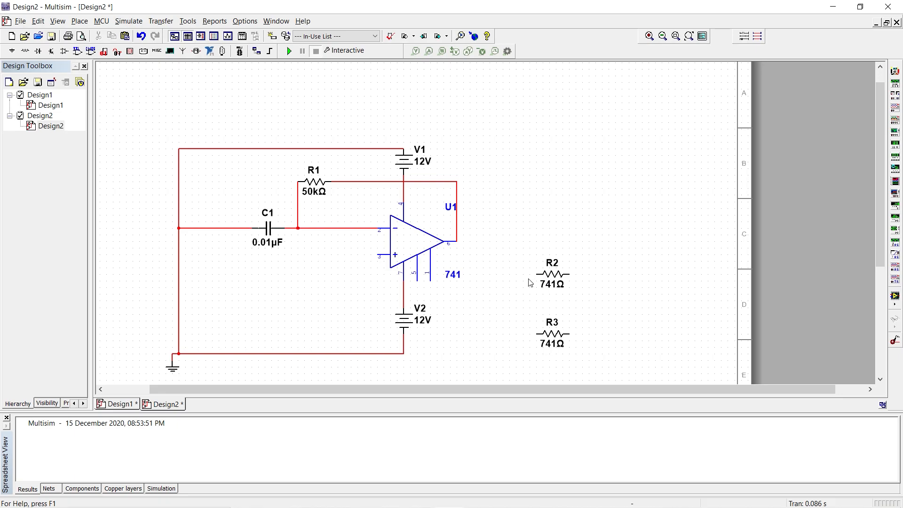
Box-select R2 and R3 and rotate both 90° counterclockwise
{"action": "left_click", "coordinate": [551, 274]}
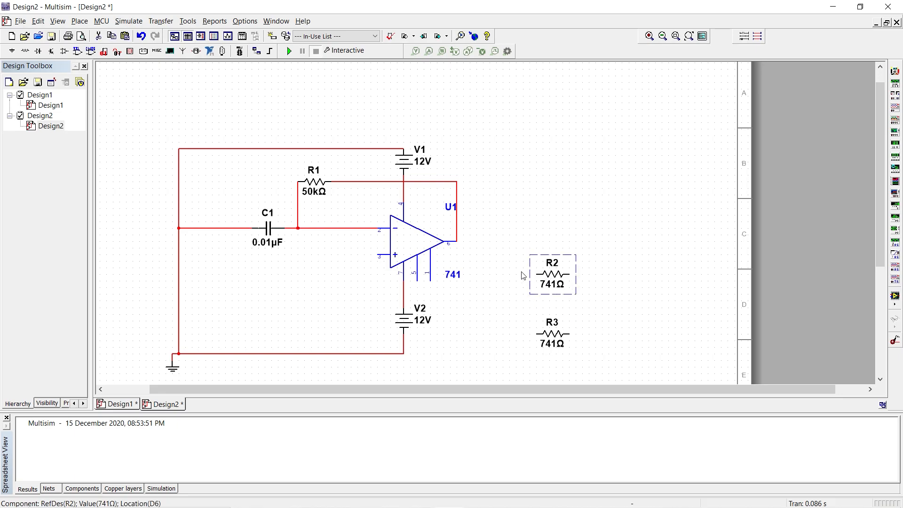
{"action": "left_click_drag", "start_coordinate": [495, 251], "coordinate": [596, 357]}
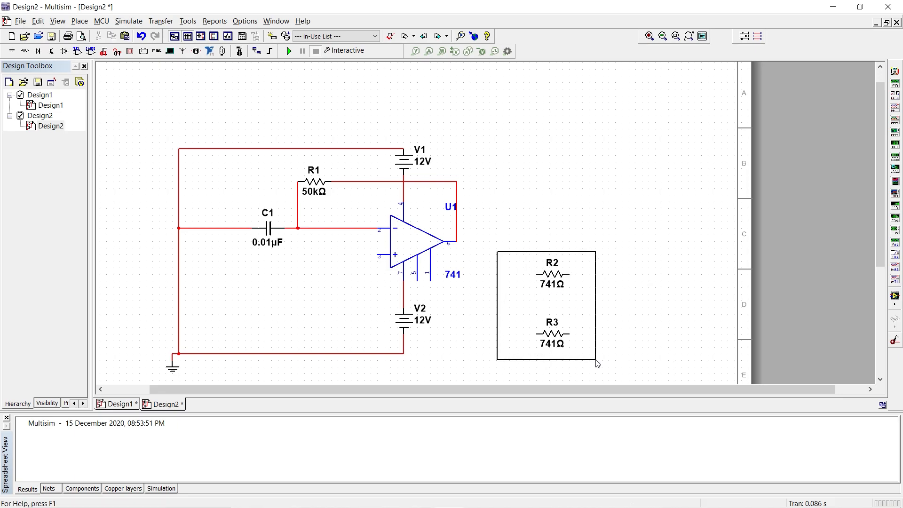
{"action": "right_click", "coordinate": [546, 306]}
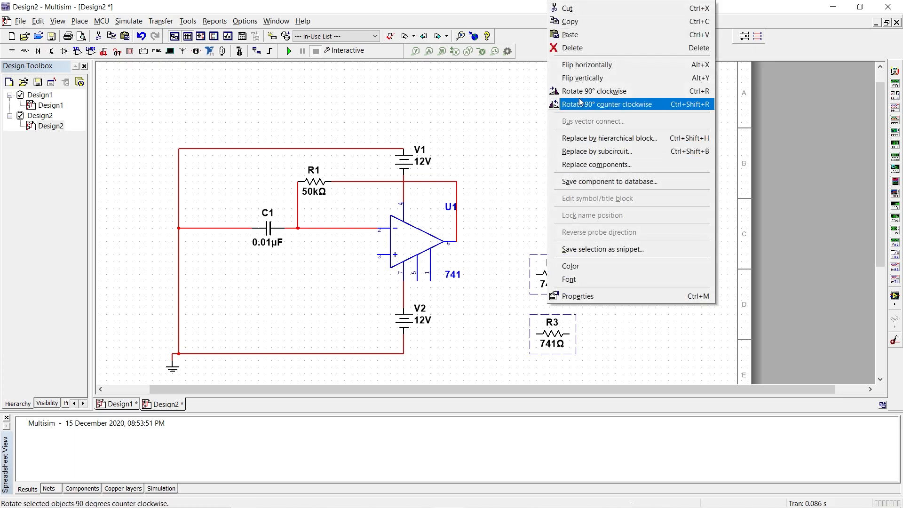
{"action": "left_click", "coordinate": [606, 105]}
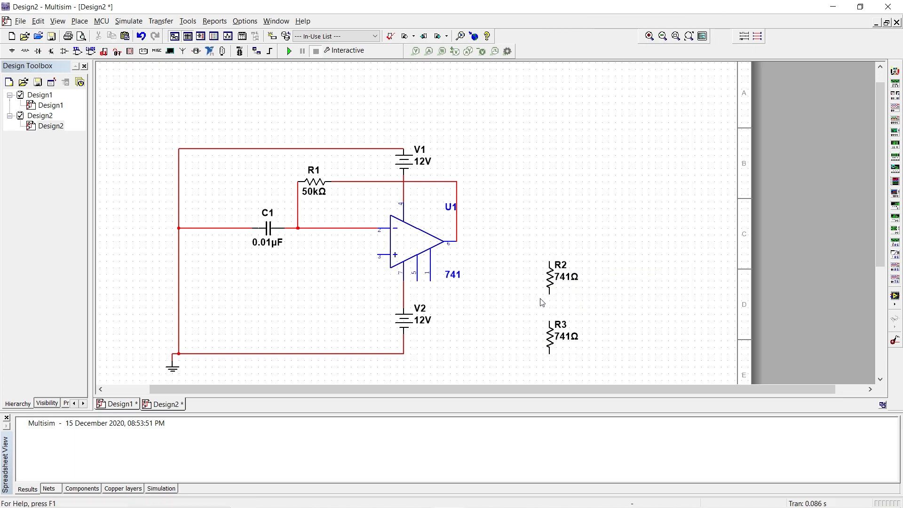
{"action": "mouse_move", "coordinate": [564, 282]}
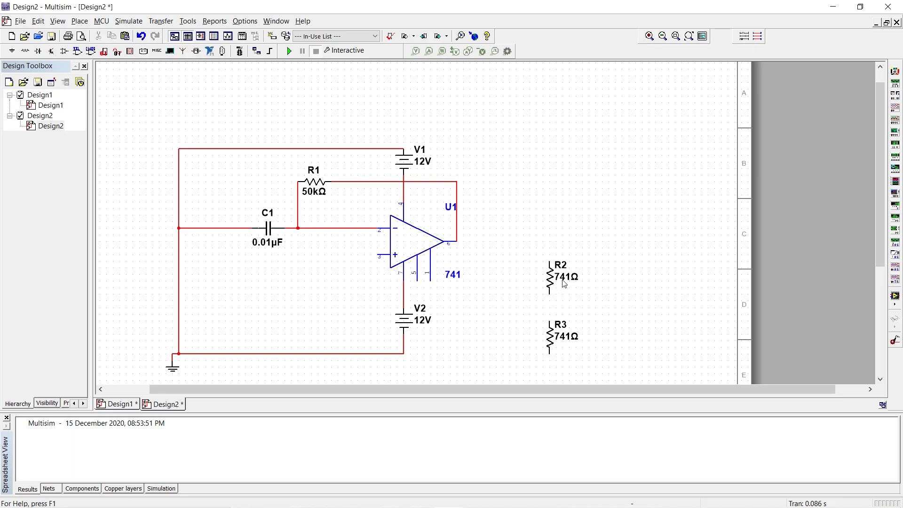
Set resistor R2's resistance to 35k
{"action": "double_click", "coordinate": [549, 276]}
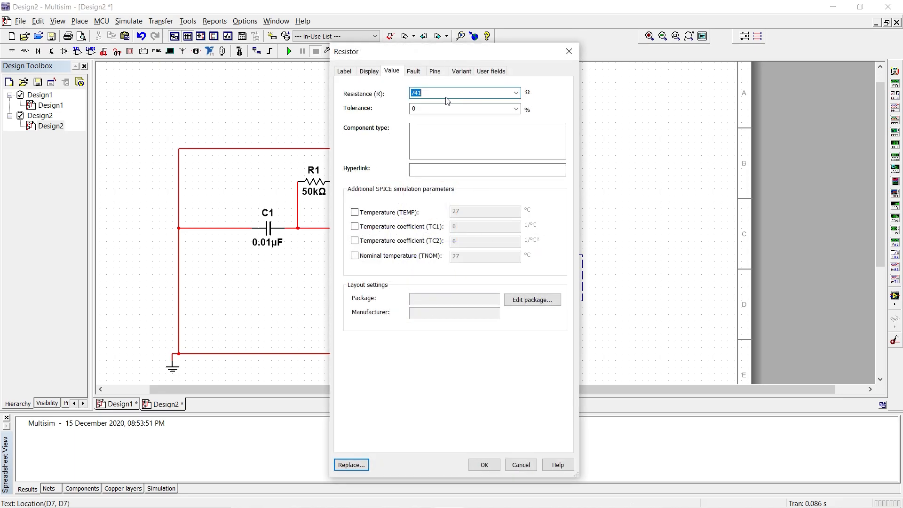
{"action": "type", "text": "35k"}
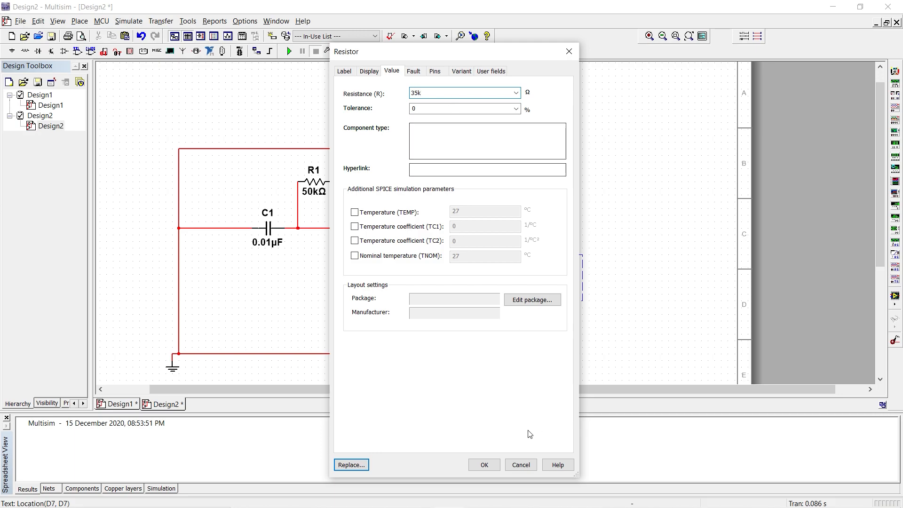
{"action": "left_click", "coordinate": [482, 464]}
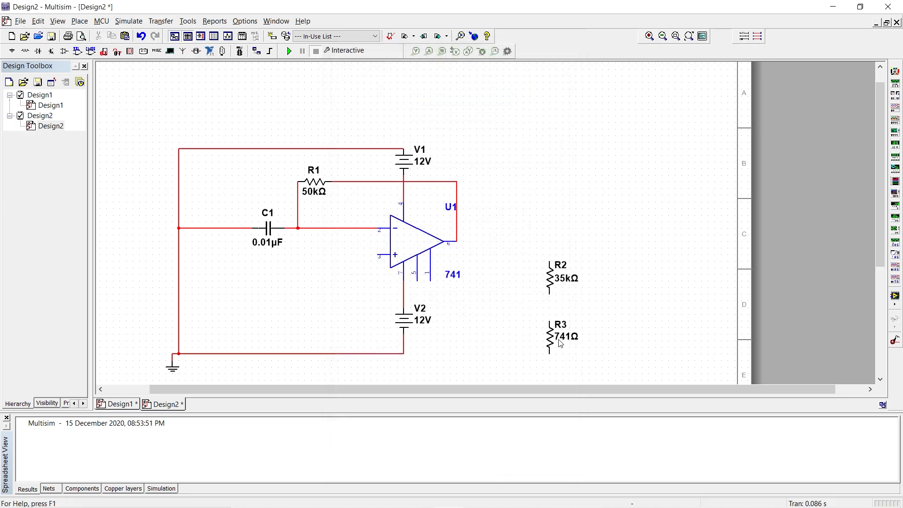
Set resistor R3's resistance to 30k
{"action": "double_click", "coordinate": [557, 336]}
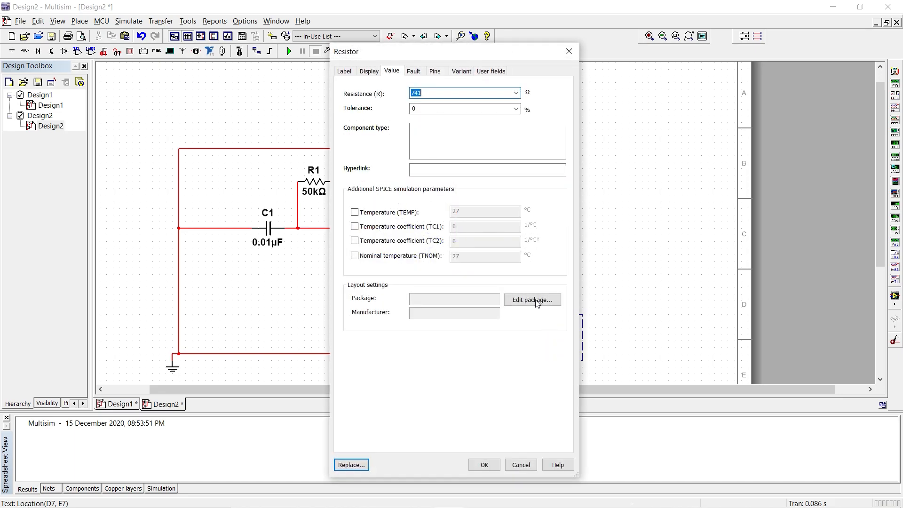
{"action": "type", "text": "30k"}
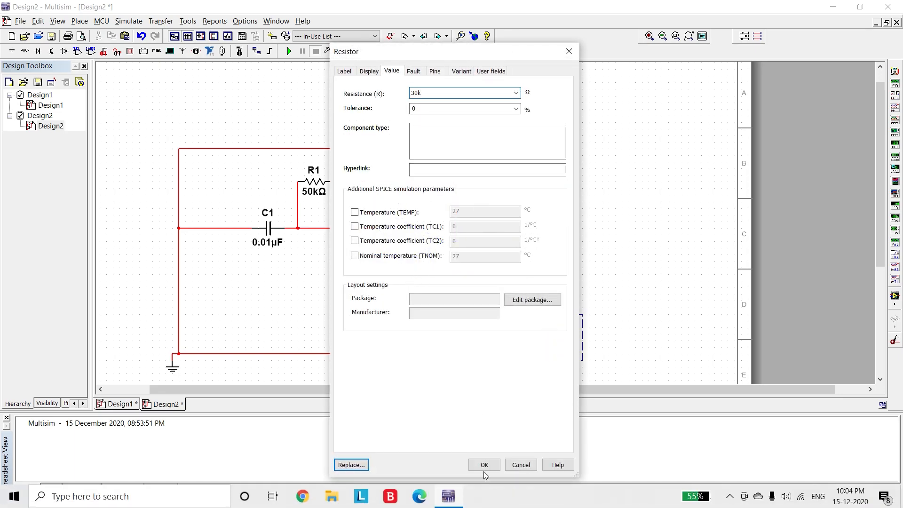
{"action": "left_click", "coordinate": [484, 464]}
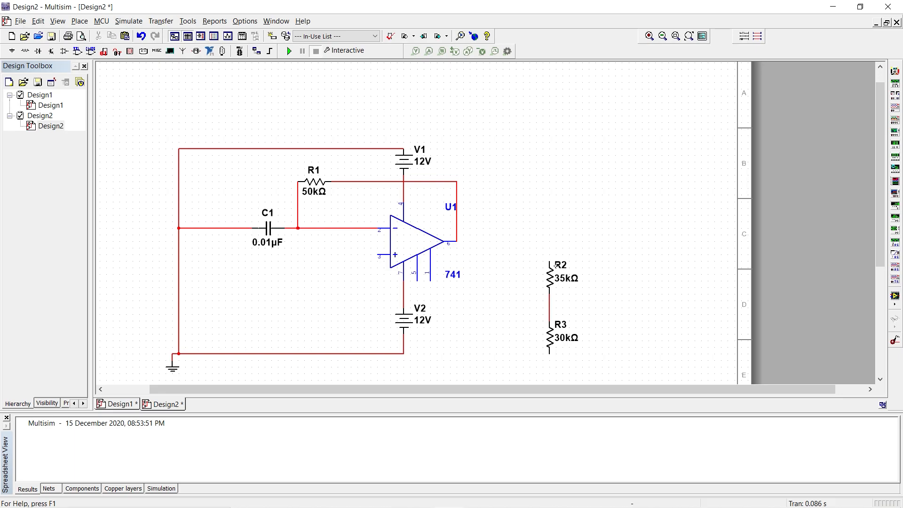
Wire U1's output to the top of R2 and pin 3 to the R2–R3 junction
{"action": "left_click_drag", "start_coordinate": [414, 252], "coordinate": [556, 266]}
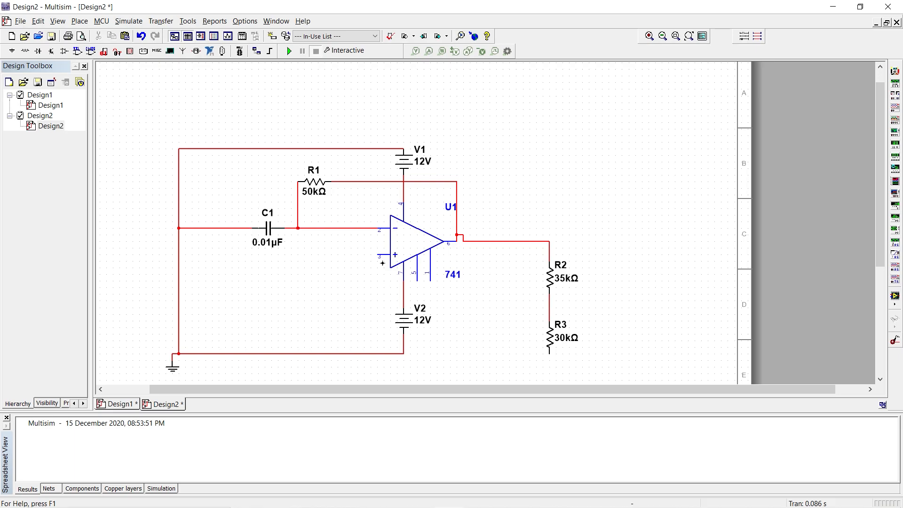
{"action": "left_click_drag", "start_coordinate": [382, 263], "coordinate": [556, 305]}
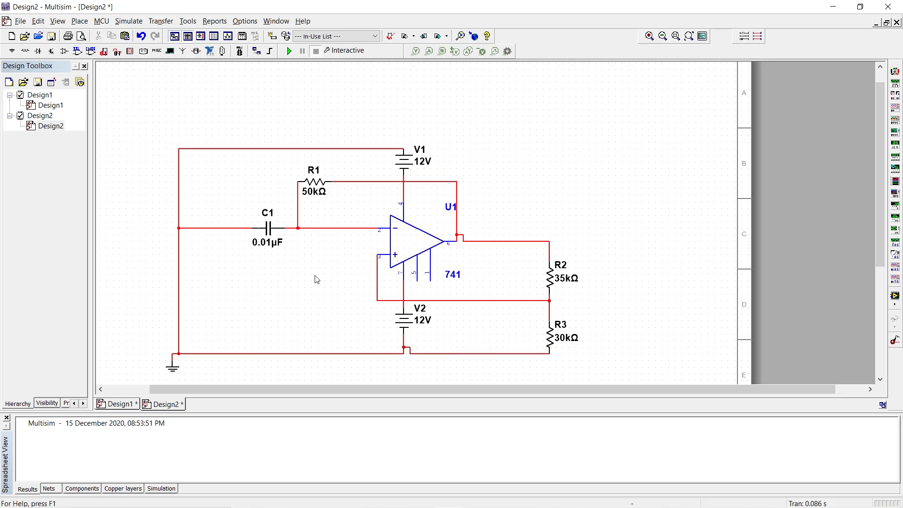
{"action": "mouse_move", "coordinate": [593, 292]}
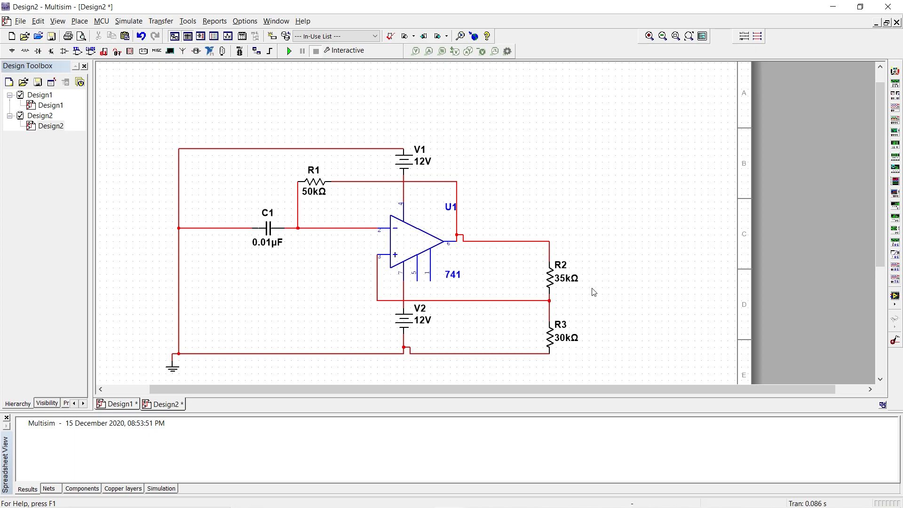
{"action": "mouse_move", "coordinate": [580, 253]}
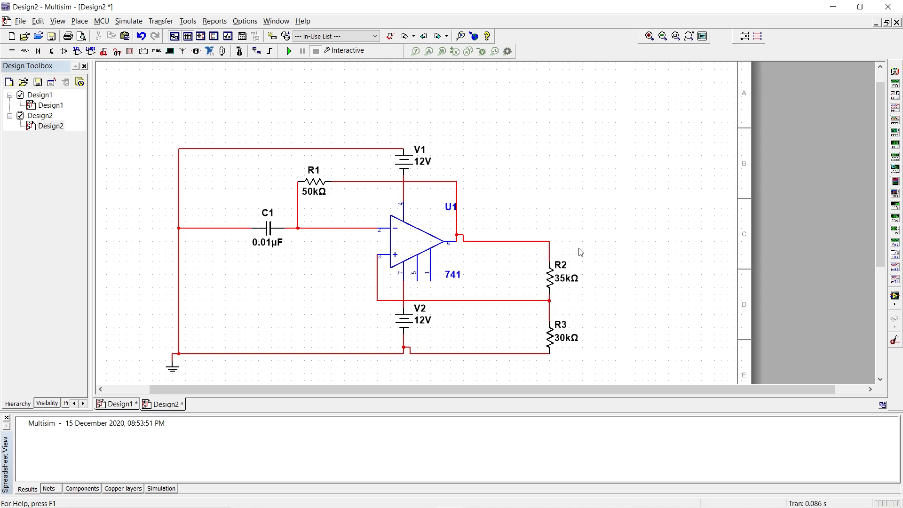
{"action": "mouse_move", "coordinate": [798, 203]}
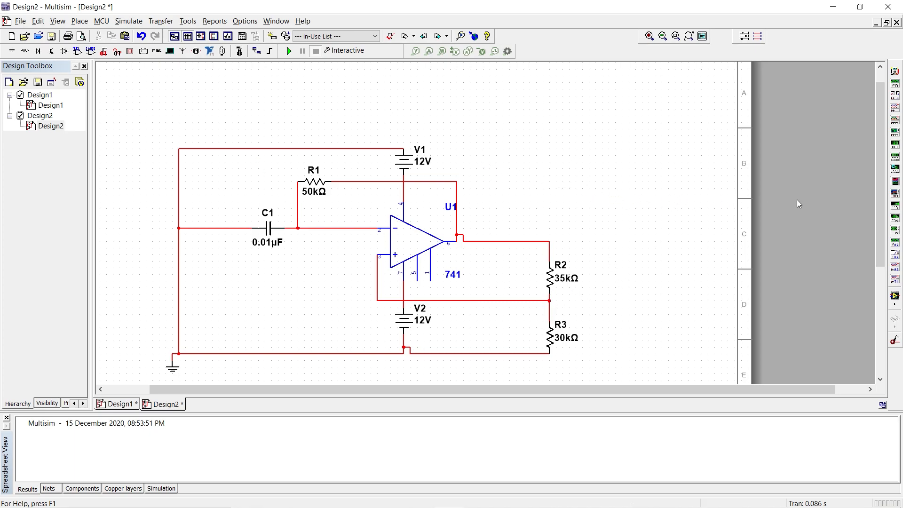
{"action": "mouse_move", "coordinate": [895, 134]}
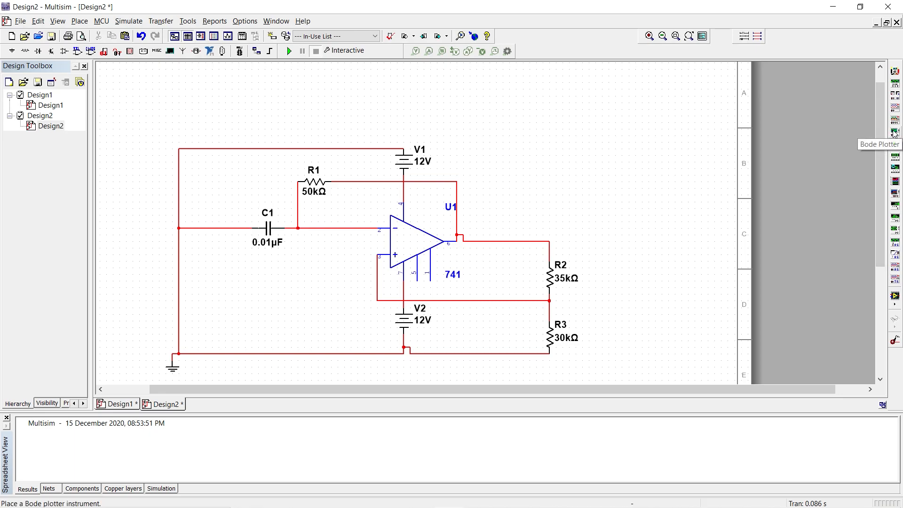
{"action": "mouse_move", "coordinate": [895, 110]}
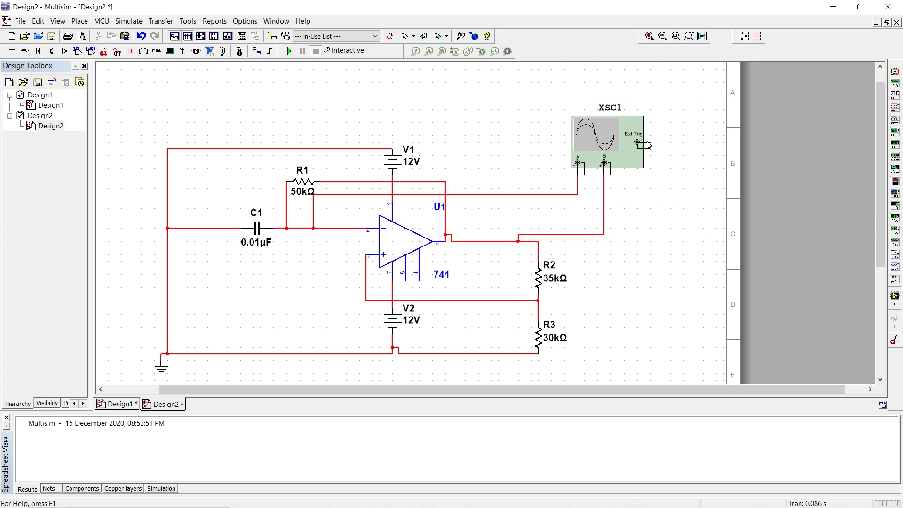
{"action": "left_click_drag", "start_coordinate": [645, 143], "coordinate": [572, 377]}
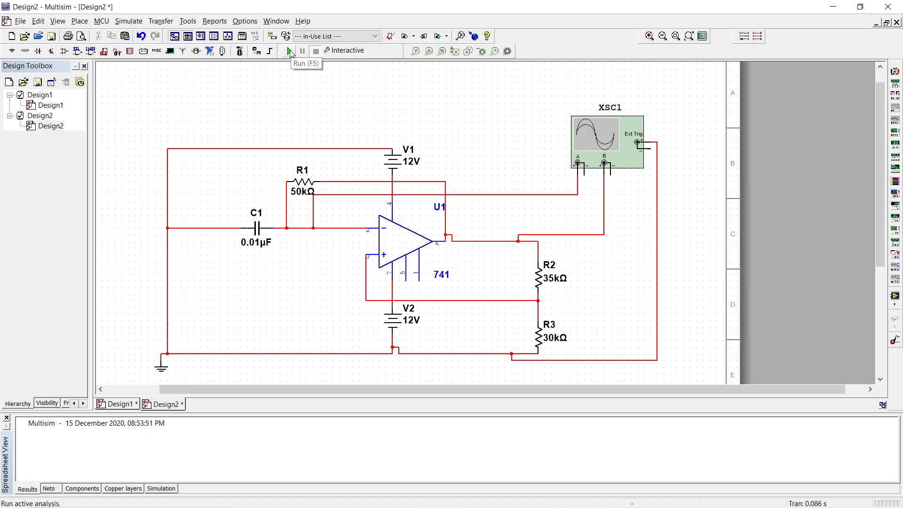
{"action": "mouse_move", "coordinate": [236, 239]}
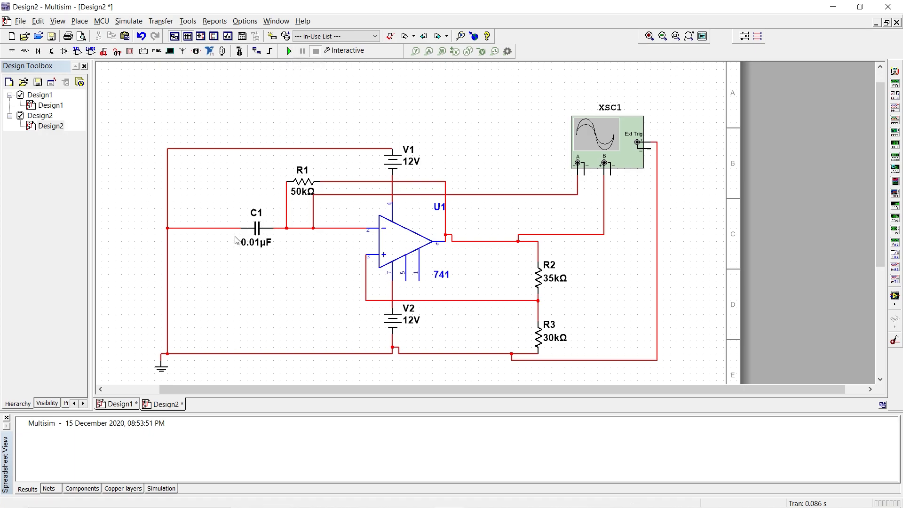
{"action": "mouse_move", "coordinate": [255, 224]}
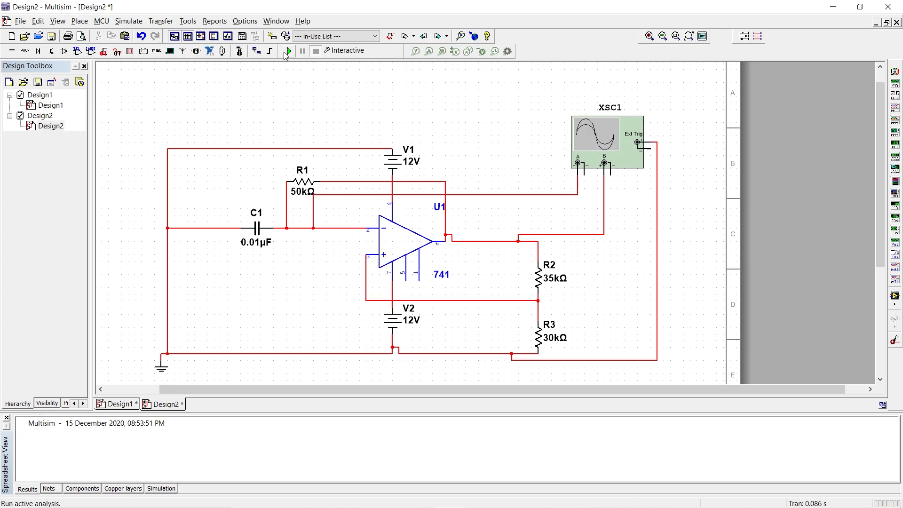
Start the simulation and open the XSC1 oscilloscope front panel
{"action": "left_click", "coordinate": [288, 51]}
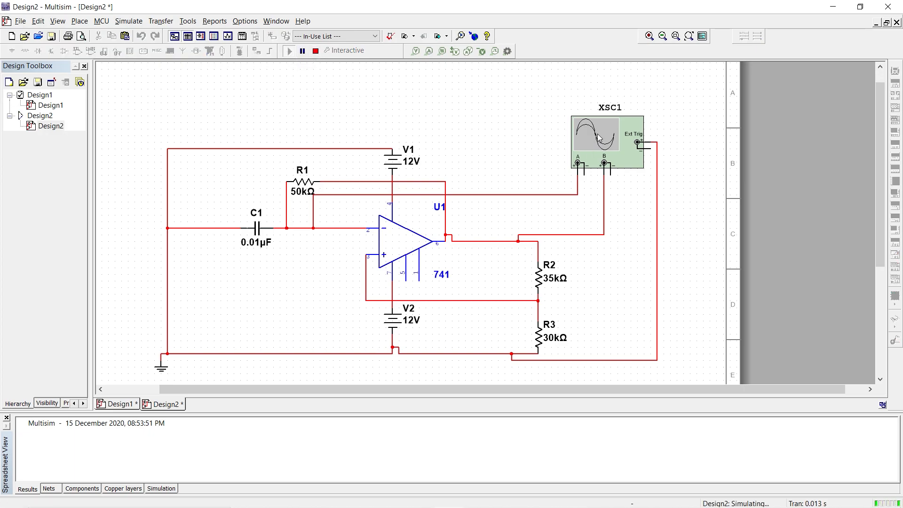
{"action": "double_click", "coordinate": [607, 140]}
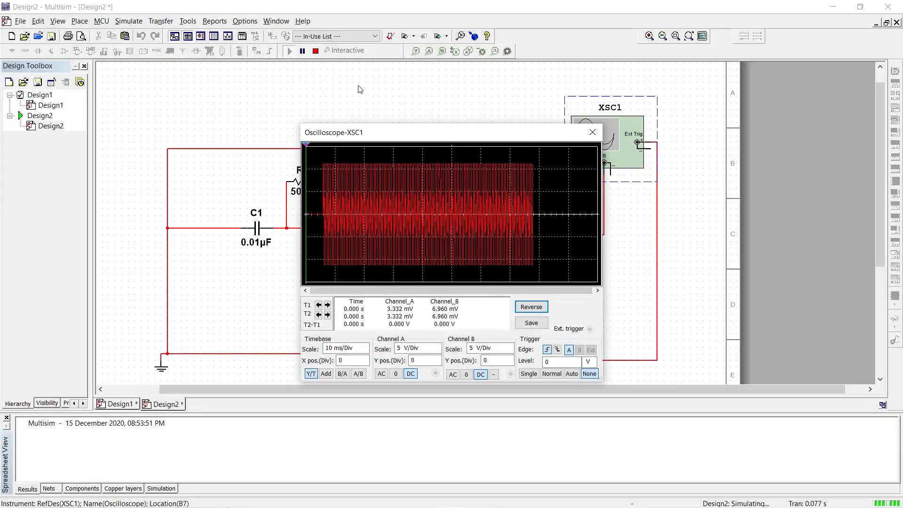
{"action": "left_click", "coordinate": [302, 51]}
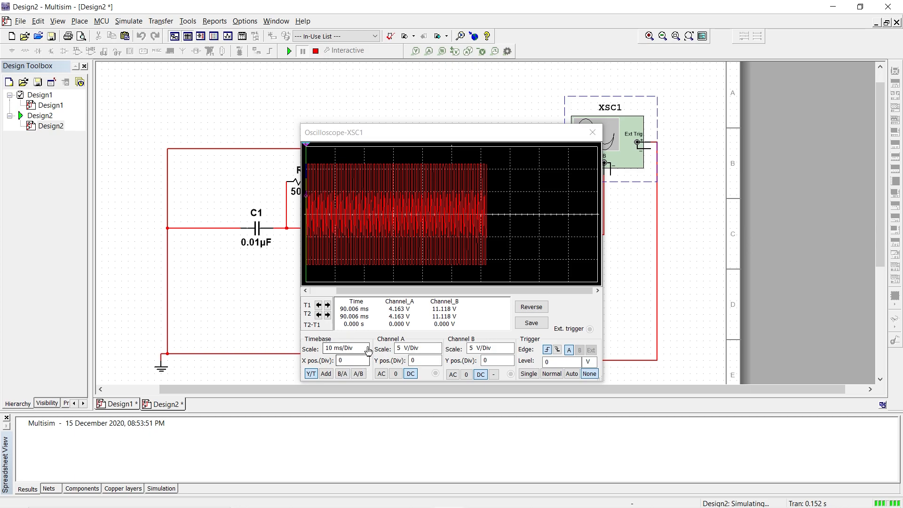
Lower the oscilloscope timebase from 10 ms/Div through 2 ms to 1 ms/Div
{"action": "left_click", "coordinate": [365, 351]}
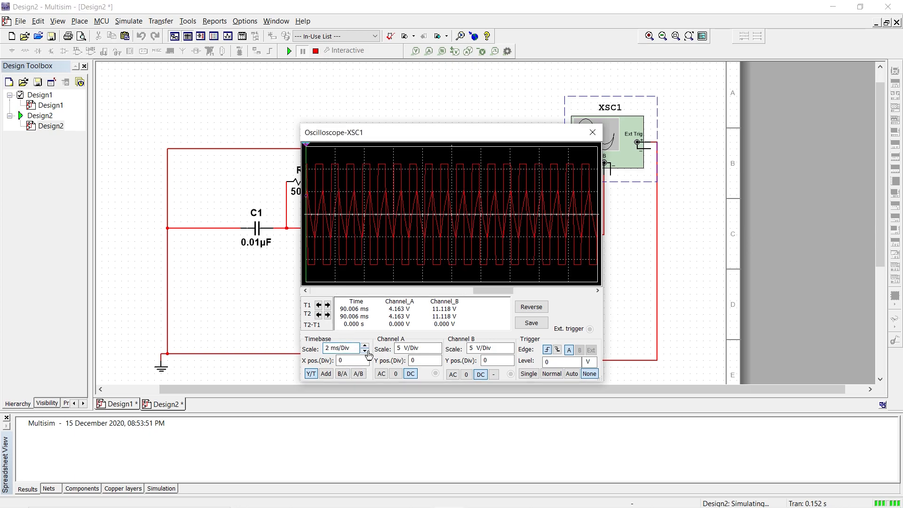
{"action": "left_click", "coordinate": [365, 351]}
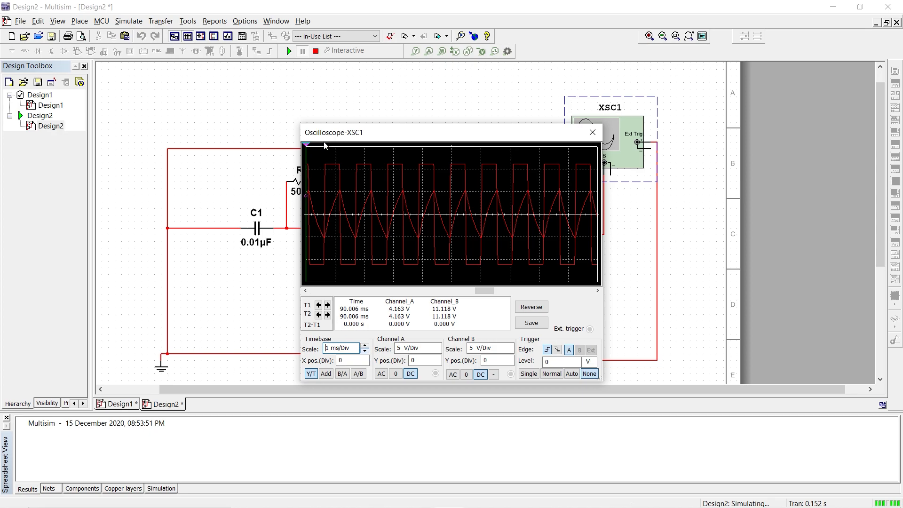
{"action": "mouse_move", "coordinate": [343, 236]}
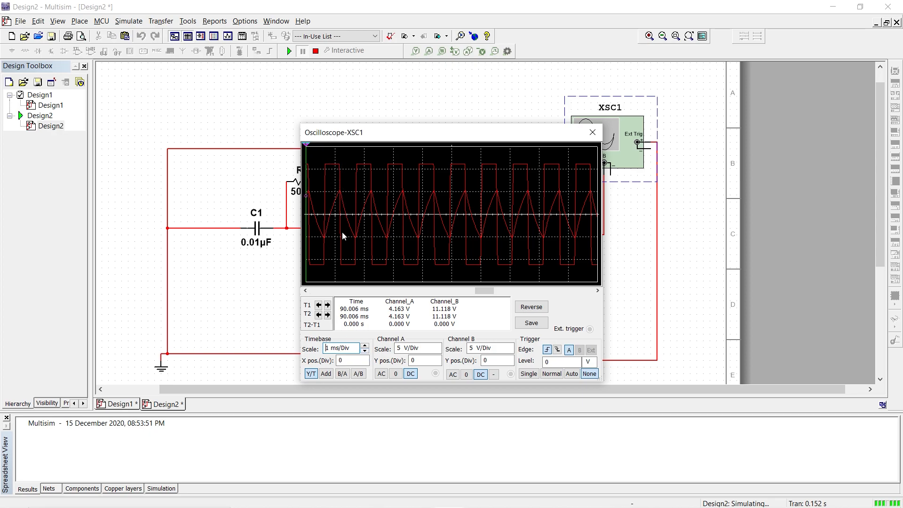
{"action": "mouse_move", "coordinate": [333, 252]}
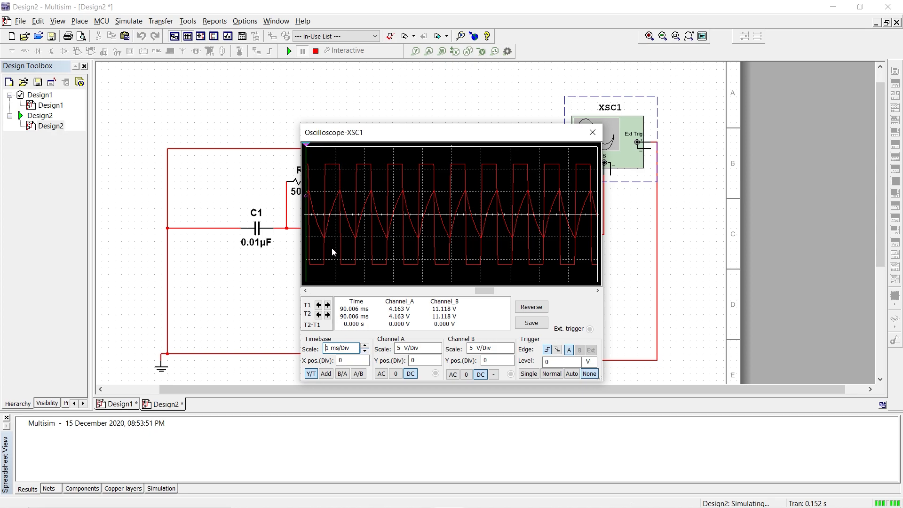
{"action": "mouse_move", "coordinate": [314, 260]}
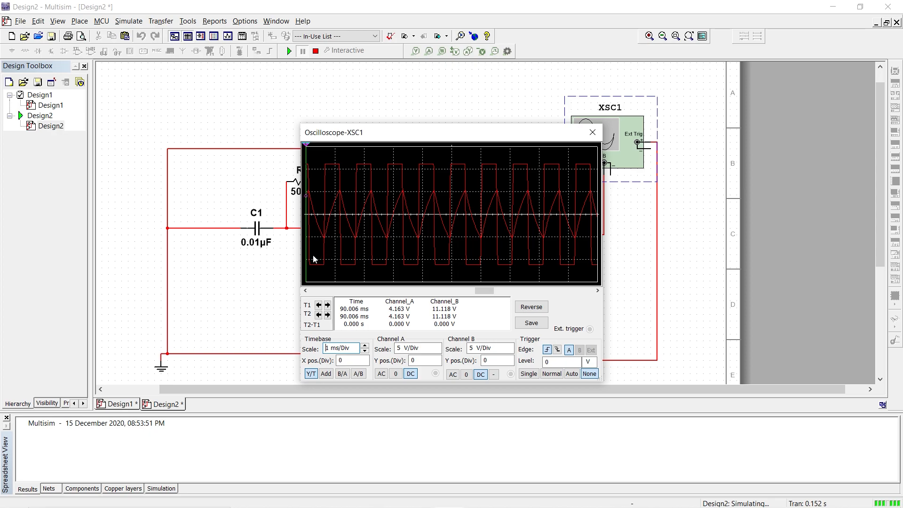
{"action": "mouse_move", "coordinate": [326, 237]}
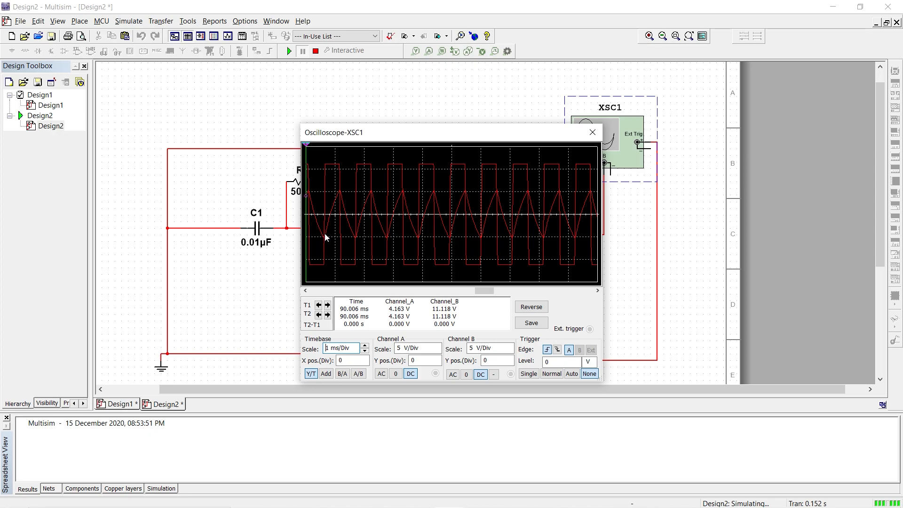
{"action": "mouse_move", "coordinate": [359, 212]}
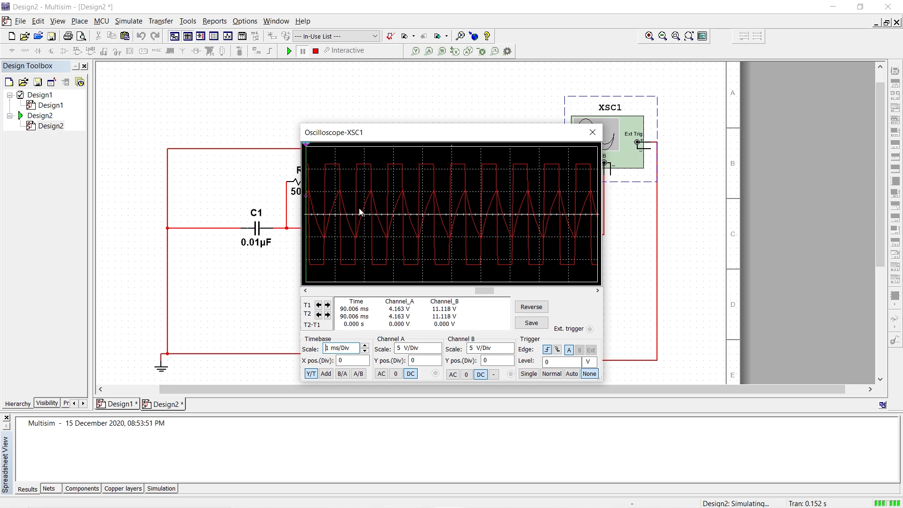
{"action": "mouse_move", "coordinate": [351, 243]}
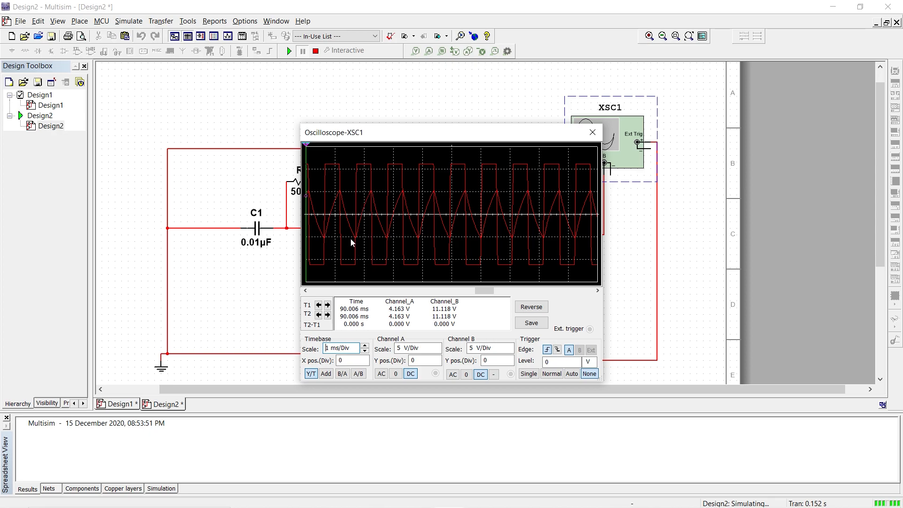
{"action": "mouse_move", "coordinate": [334, 211]}
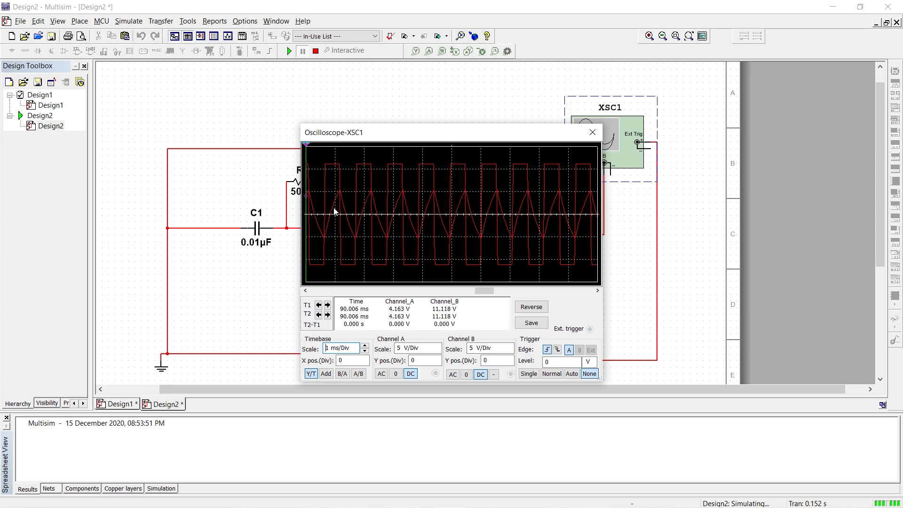
{"action": "mouse_move", "coordinate": [400, 215]}
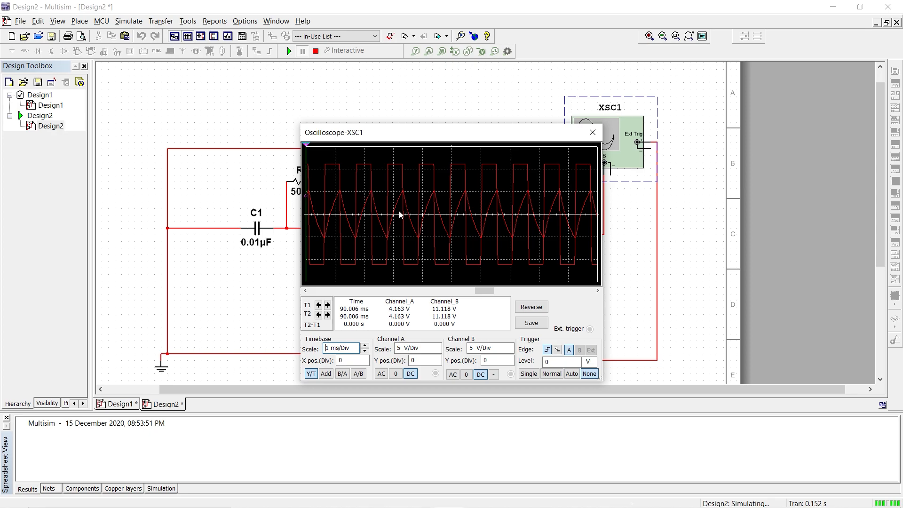
{"action": "mouse_move", "coordinate": [308, 147]}
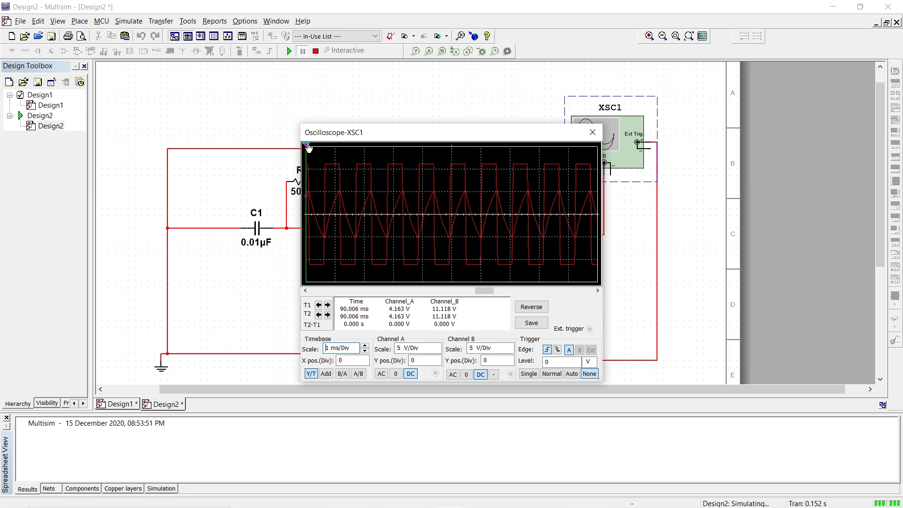
Drag the first oscilloscope cursor onto the triangular waveform
{"action": "left_click_drag", "start_coordinate": [306, 146], "coordinate": [350, 145]}
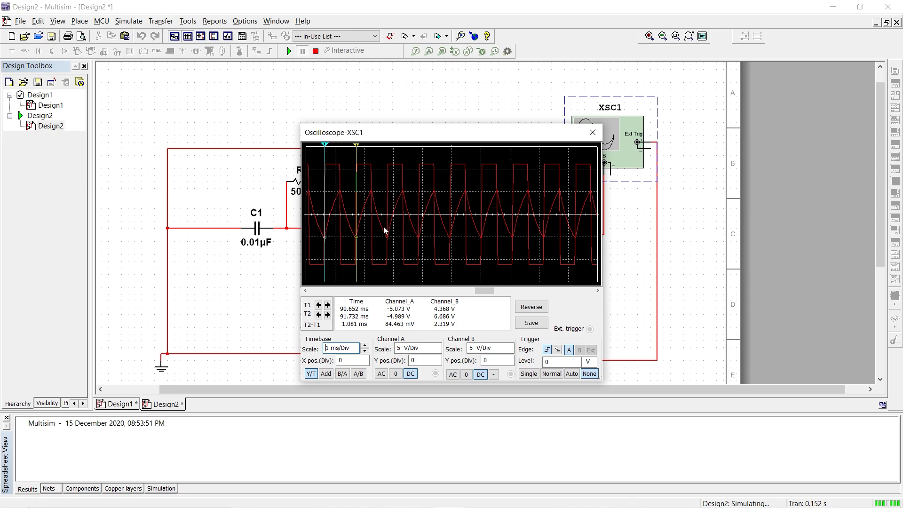
{"action": "mouse_move", "coordinate": [393, 338]}
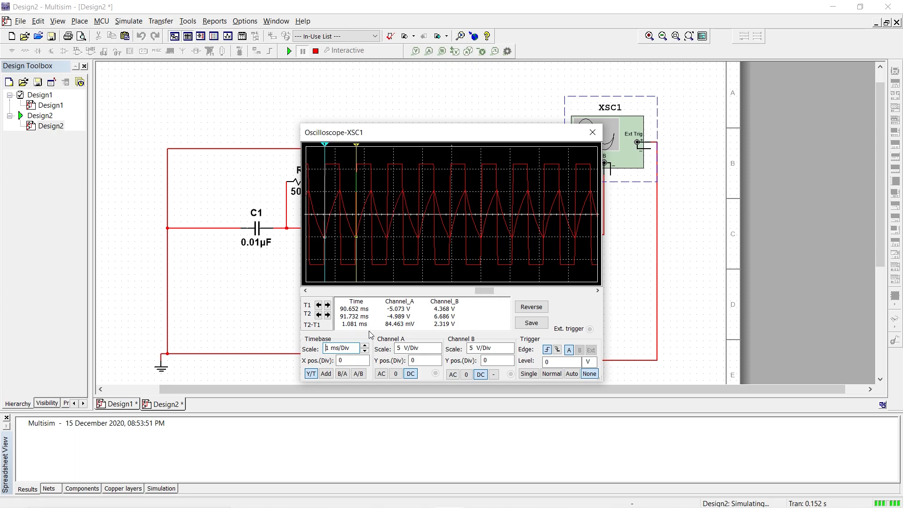
{"action": "mouse_move", "coordinate": [340, 125]}
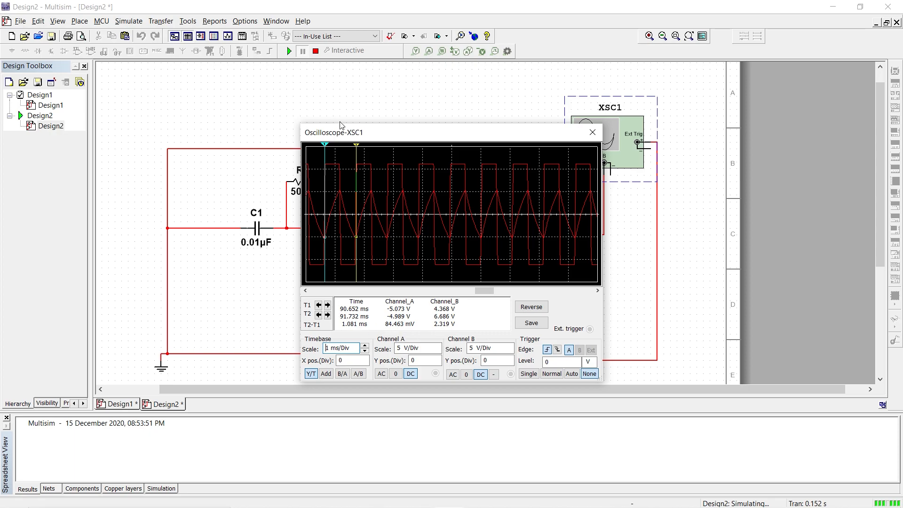
{"action": "mouse_move", "coordinate": [400, 223]}
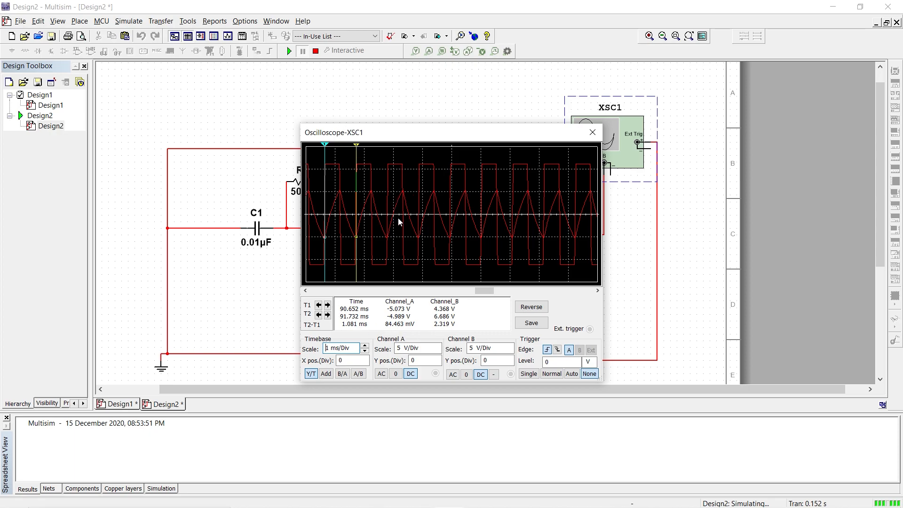
{"action": "mouse_move", "coordinate": [332, 56]}
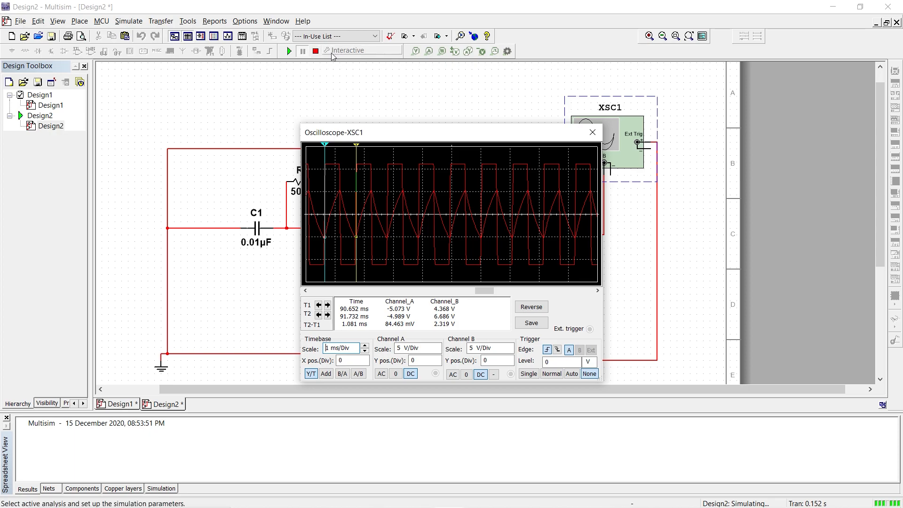
{"action": "mouse_move", "coordinate": [316, 52]}
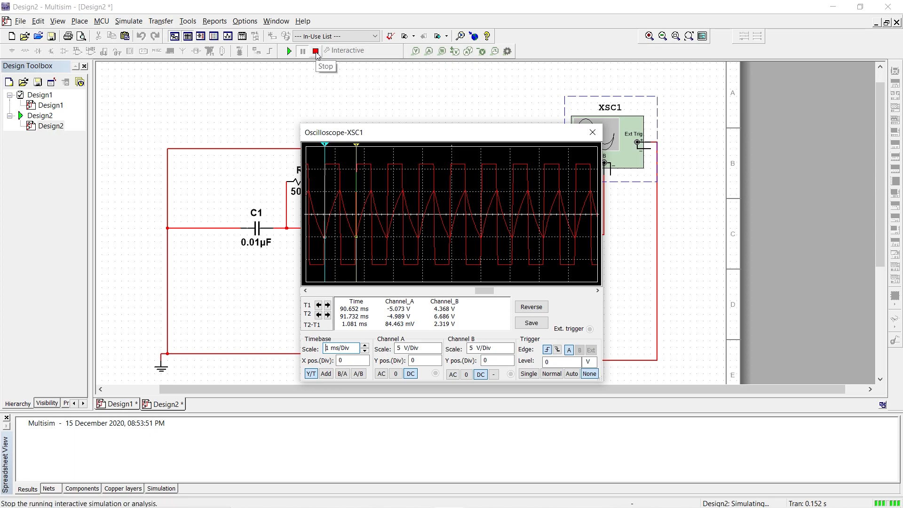